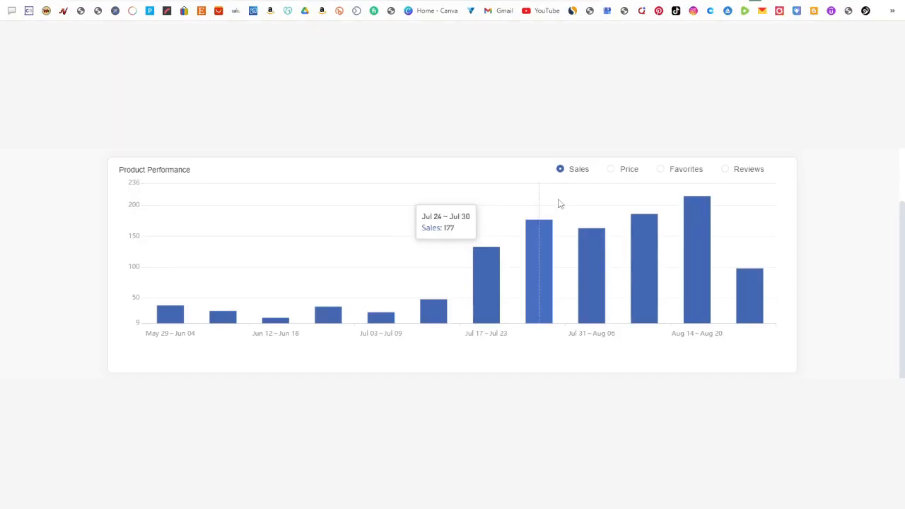
{"action": "mouse_move", "coordinate": [592, 206]}
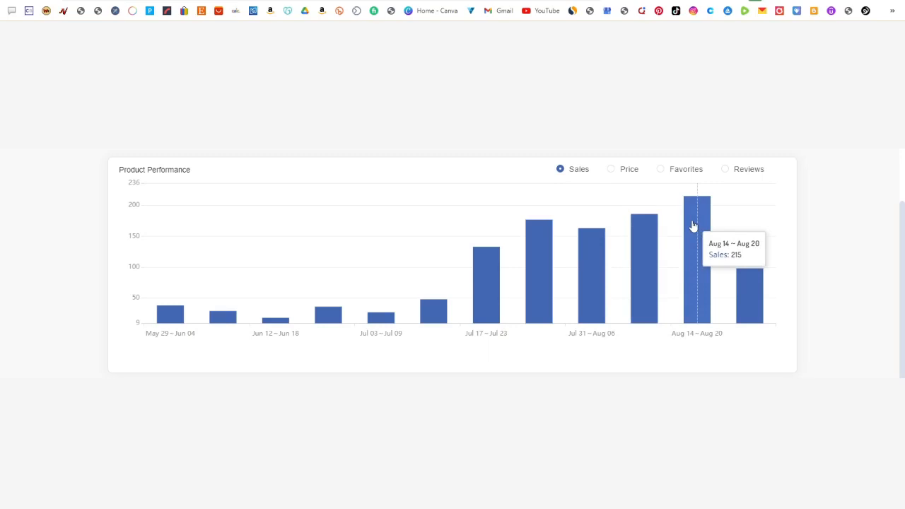
{"action": "mouse_move", "coordinate": [746, 276]}
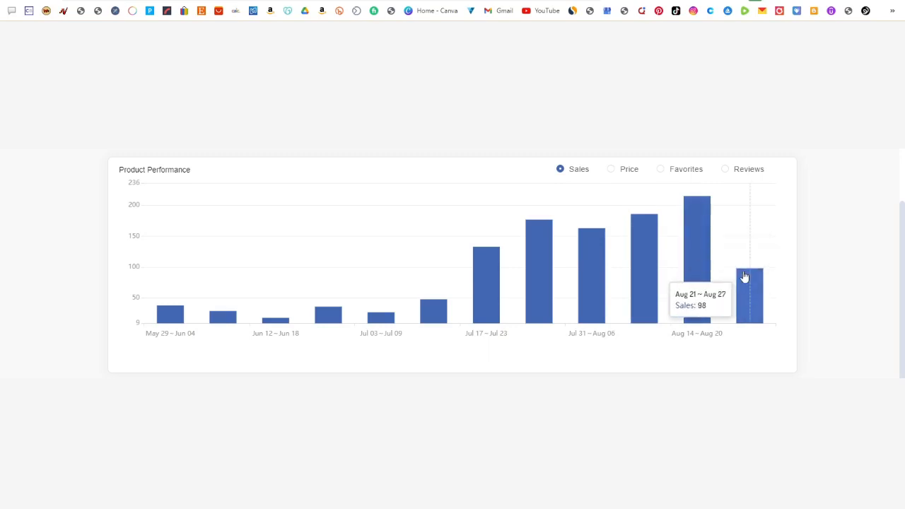
{"action": "mouse_move", "coordinate": [592, 261]}
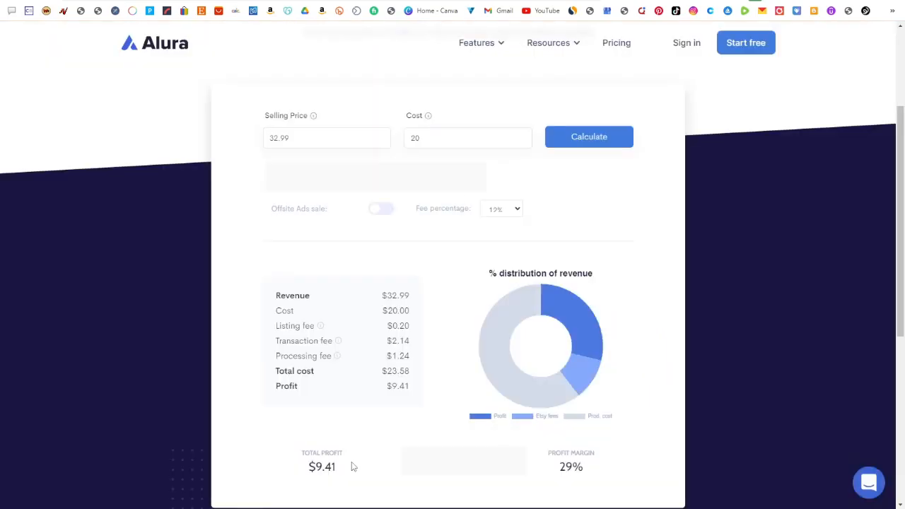
{"action": "mouse_move", "coordinate": [341, 472]}
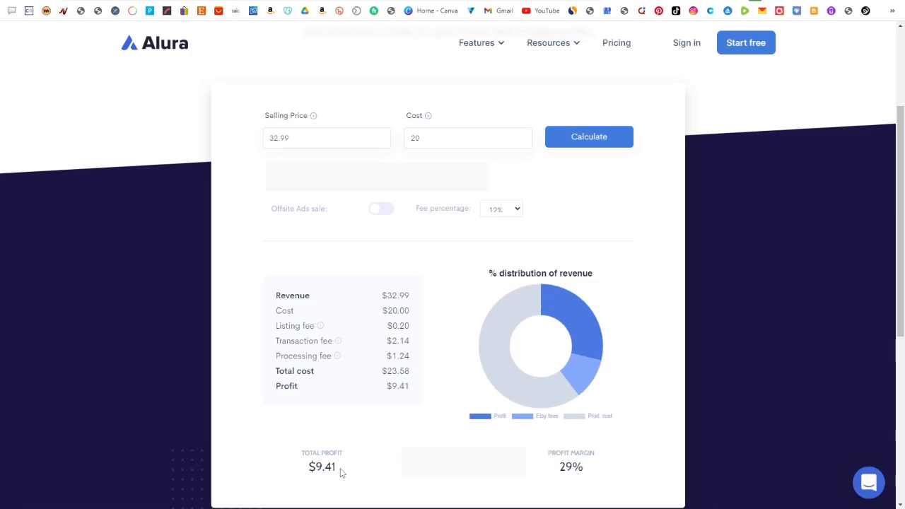
Select the $9.41 total profit from Alura's calculator for a $32.99 sale costing $20
{"action": "double_click", "coordinate": [321, 466]}
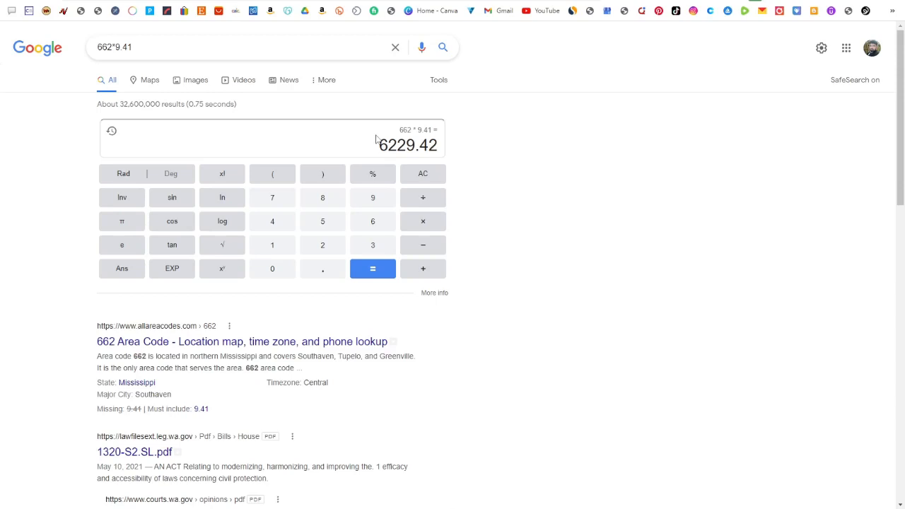
{"action": "mouse_move", "coordinate": [378, 147]}
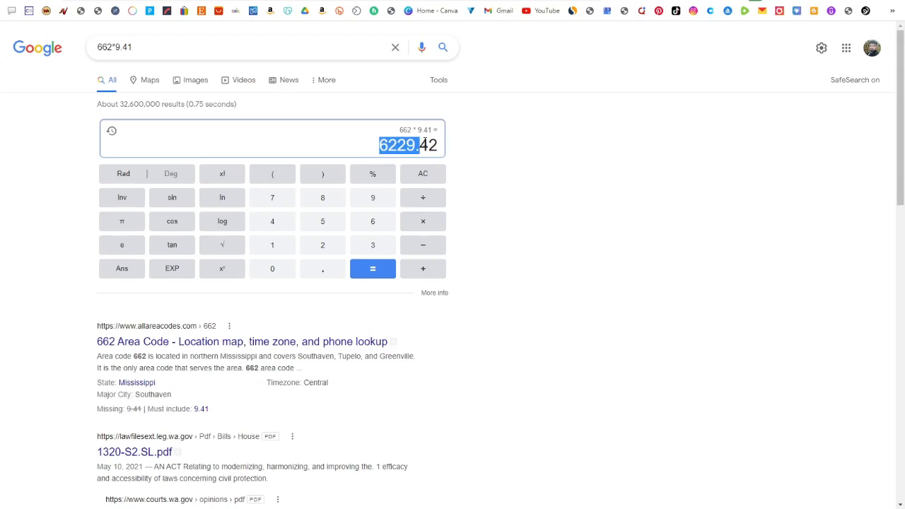
{"action": "mouse_move", "coordinate": [423, 197]}
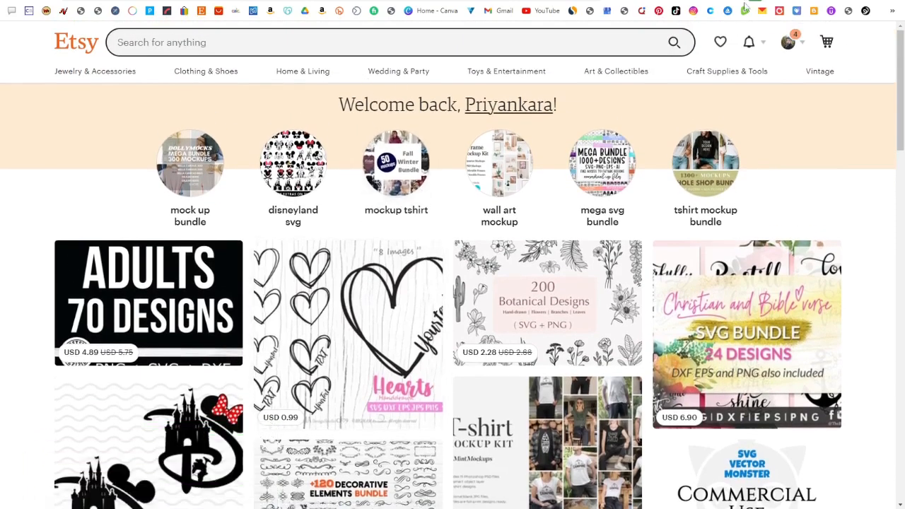
Show the Similarweb traffic statistics for etsy.com over the Etsy home page
{"action": "left_click", "coordinate": [748, 10]}
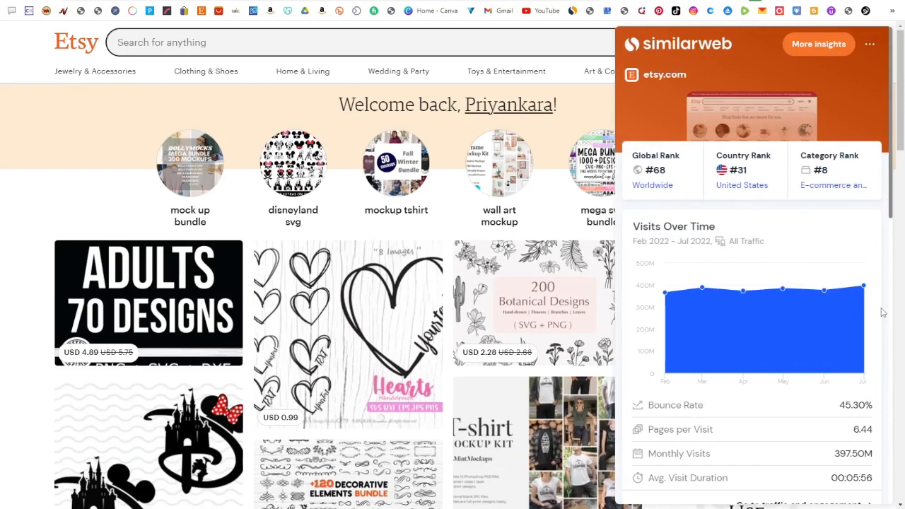
{"action": "mouse_move", "coordinate": [864, 287]}
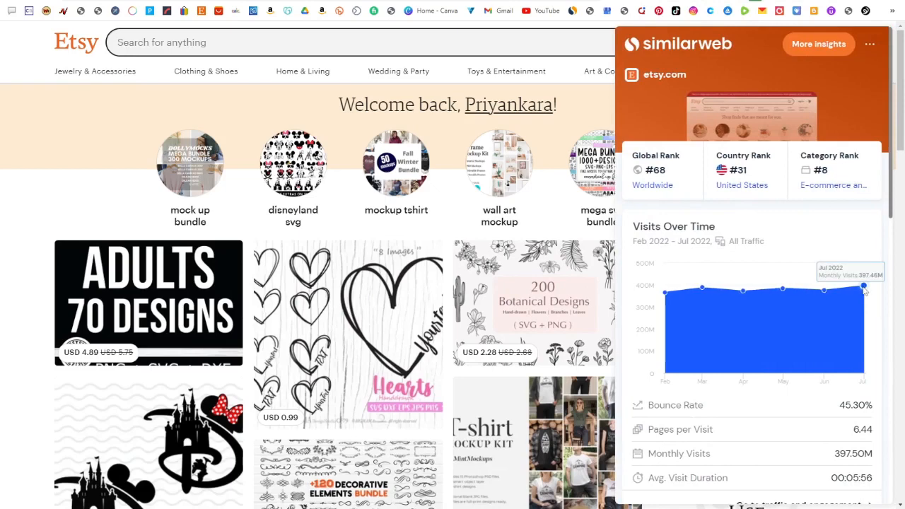
{"action": "mouse_move", "coordinate": [771, 39]}
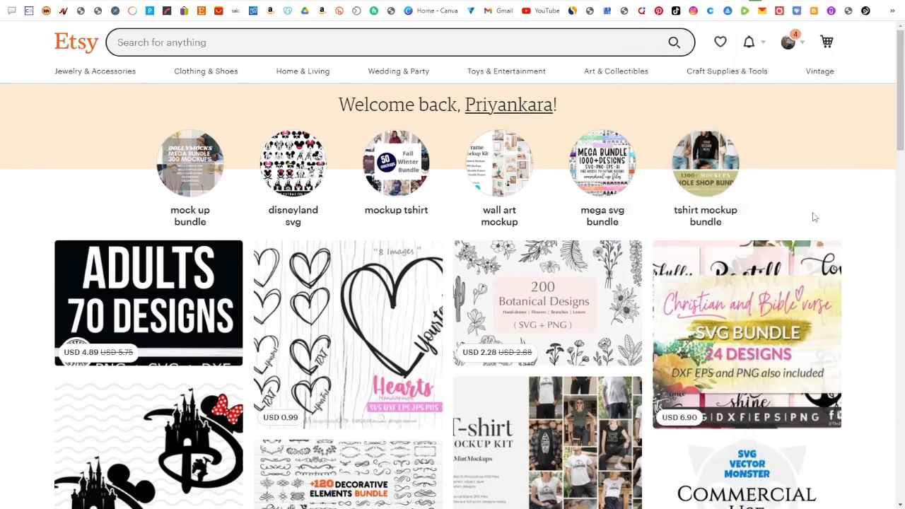
{"action": "mouse_move", "coordinate": [818, 217]}
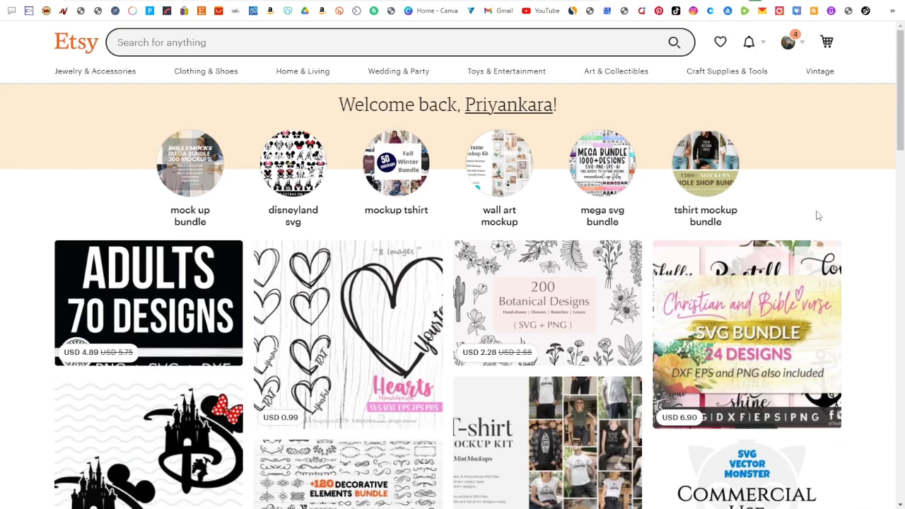
{"action": "mouse_move", "coordinate": [801, 213]}
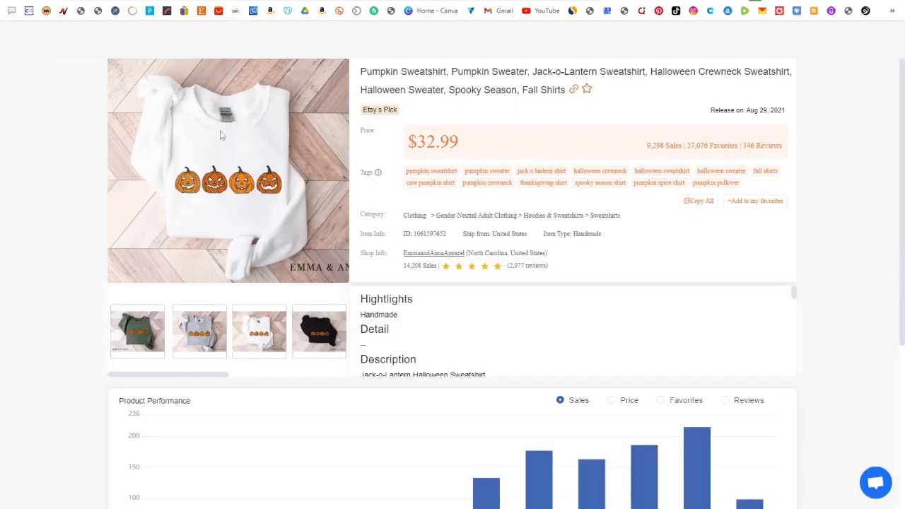
{"action": "mouse_move", "coordinate": [446, 174]}
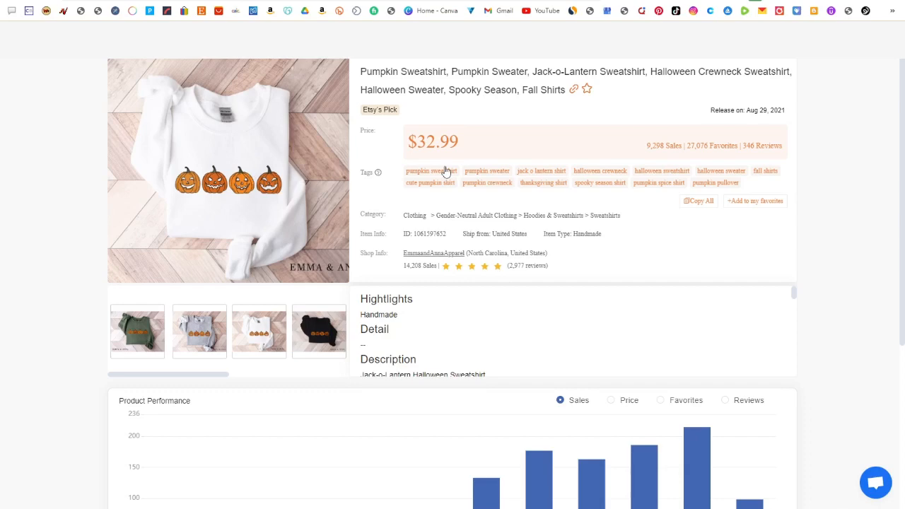
Scroll the Pumpkin Sweatshirt details to review its $32.99 price, 9,298 sales and tags
{"action": "scroll", "scroll_direction": "down", "scroll_amount": 3}
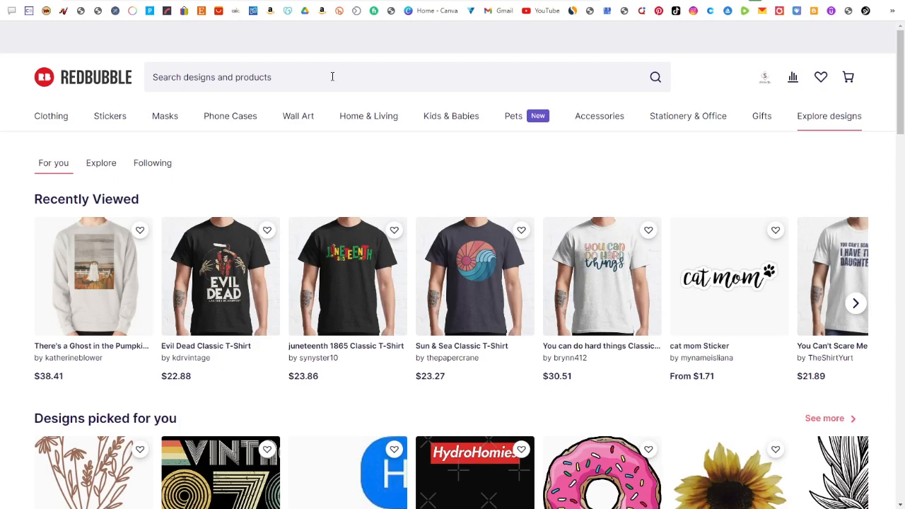
{"action": "mouse_move", "coordinate": [506, 165]}
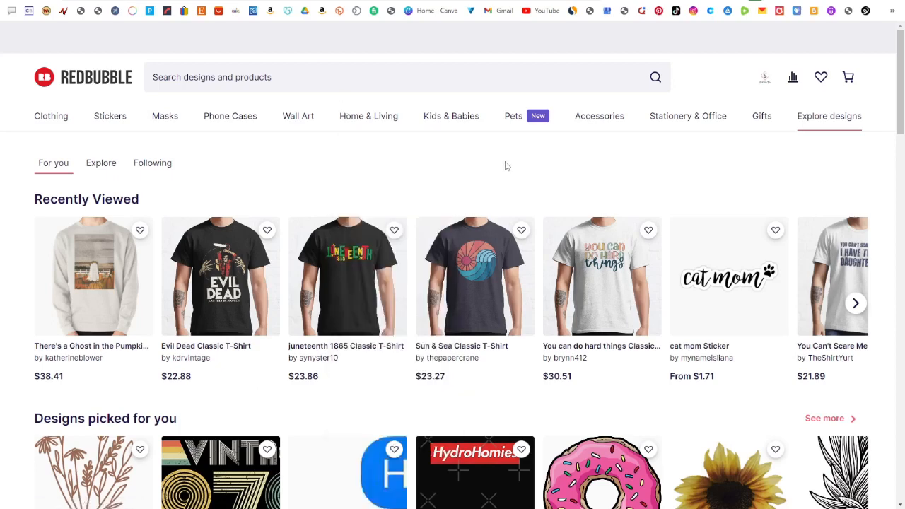
{"action": "mouse_move", "coordinate": [731, 158]}
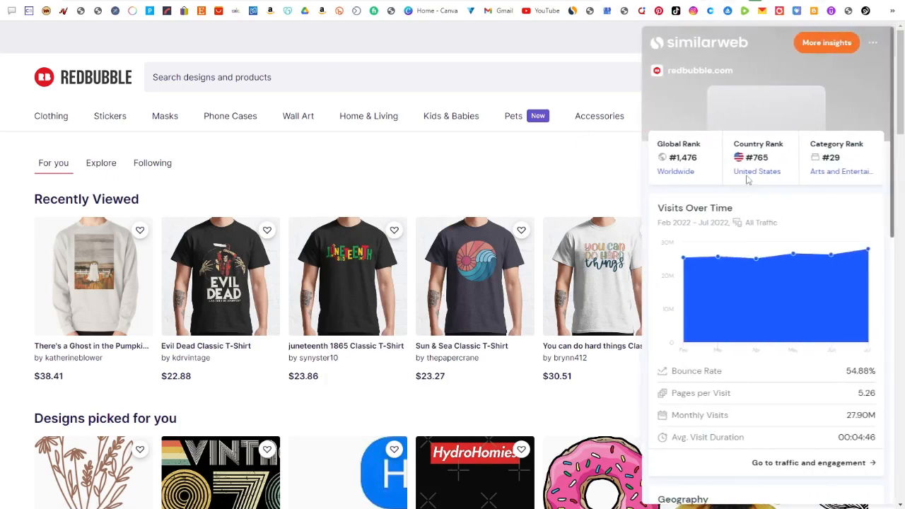
{"action": "mouse_move", "coordinate": [867, 249]}
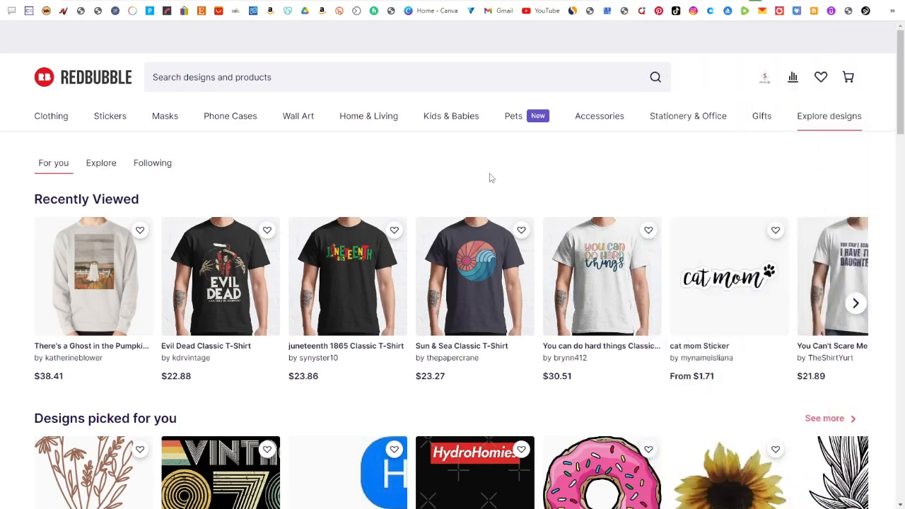
{"action": "mouse_move", "coordinate": [425, 142]}
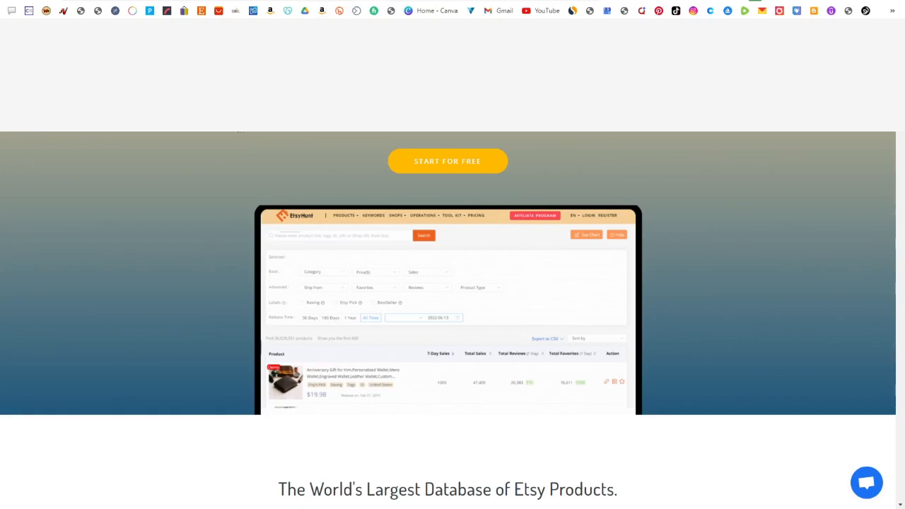
Scroll EtsyHunt's landing page down to the Product Research, Keyword Research, Shops Ranking and Reviews cards
{"action": "scroll", "scroll_direction": "down", "scroll_amount": 3}
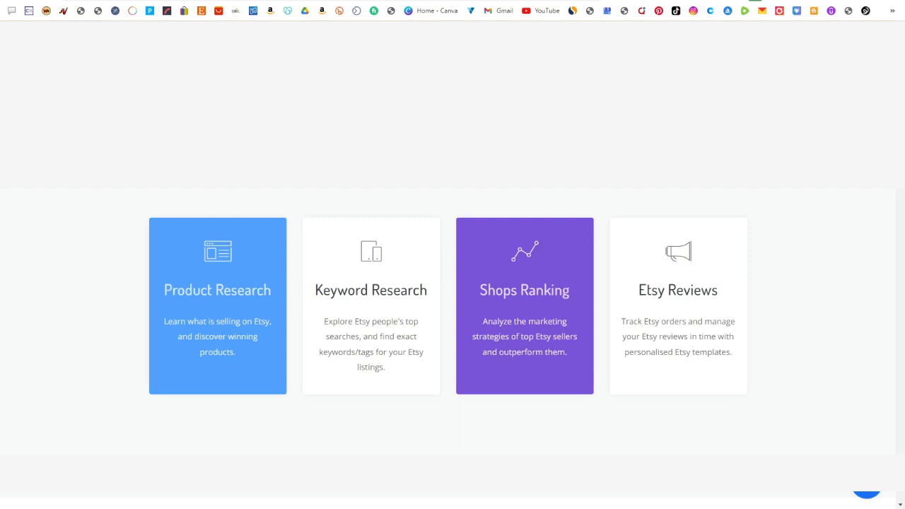
{"action": "mouse_move", "coordinate": [378, 201]}
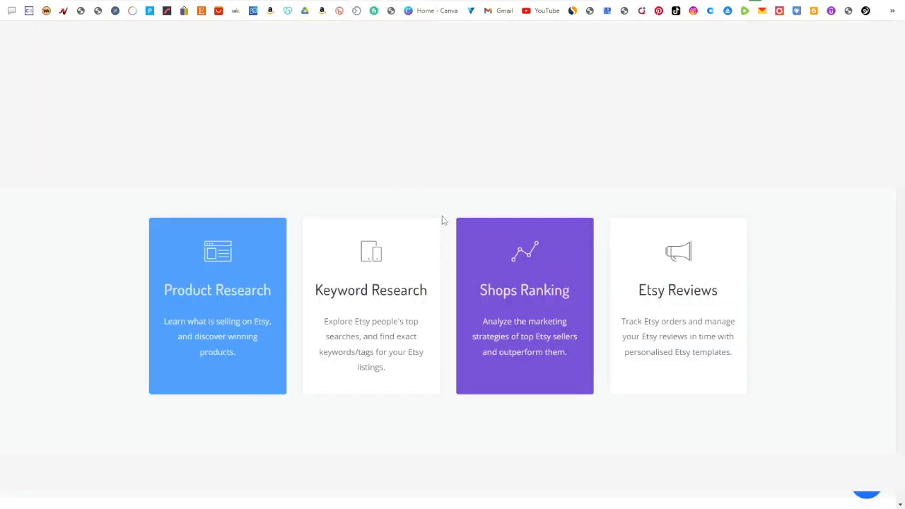
{"action": "mouse_move", "coordinate": [487, 192]}
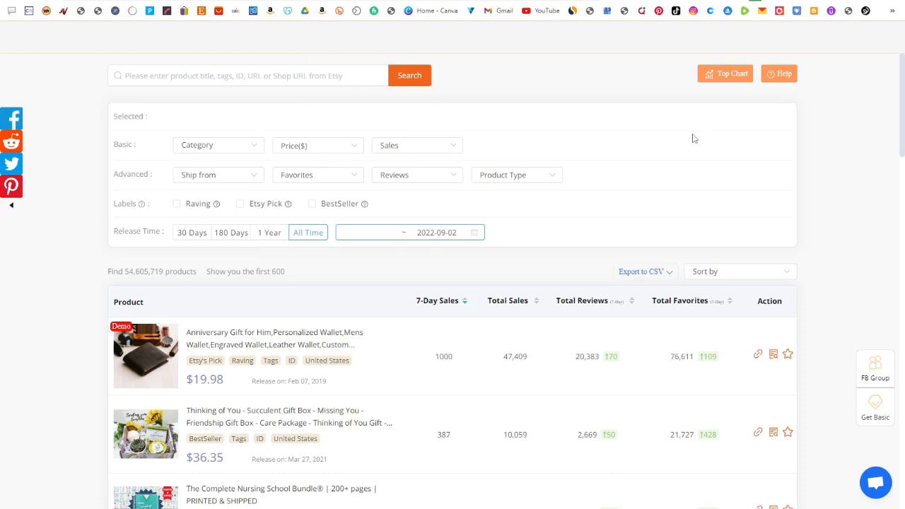
{"action": "mouse_move", "coordinate": [267, 163]}
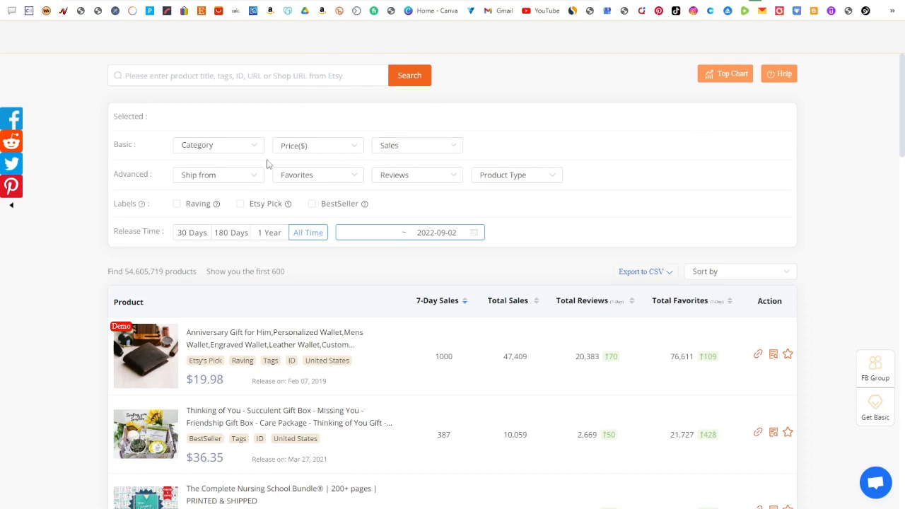
{"action": "left_click", "coordinate": [218, 145]}
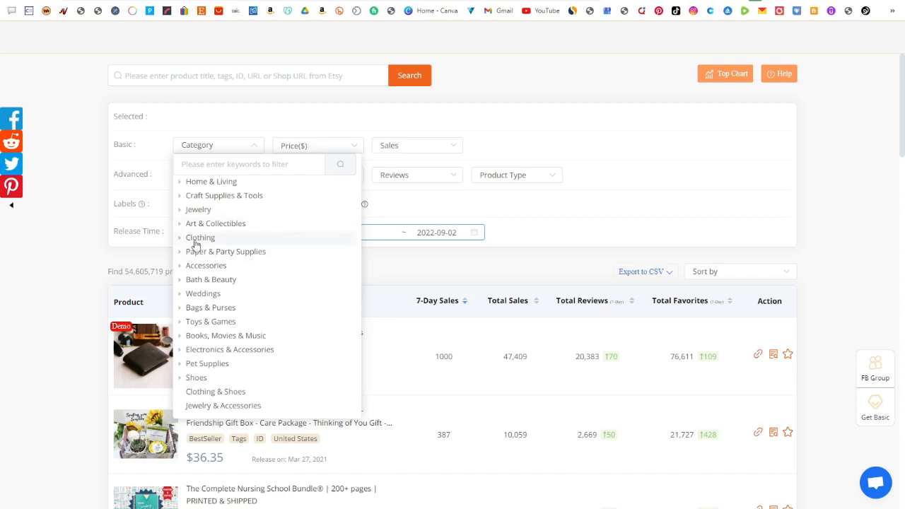
{"action": "mouse_move", "coordinate": [197, 244]}
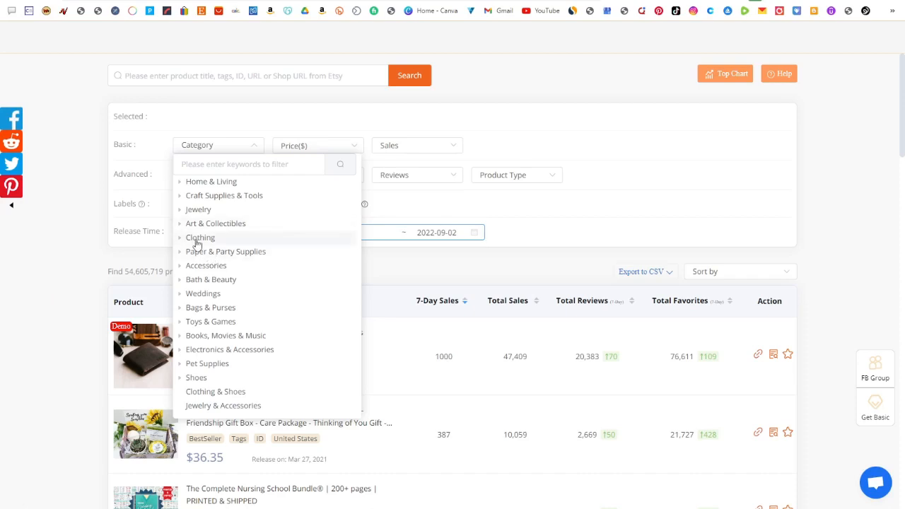
{"action": "left_click", "coordinate": [201, 237]}
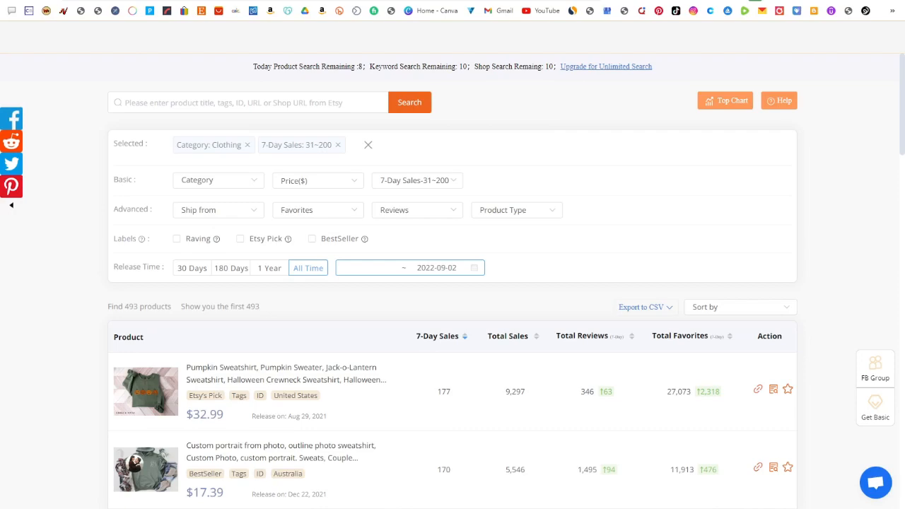
{"action": "mouse_move", "coordinate": [322, 290]}
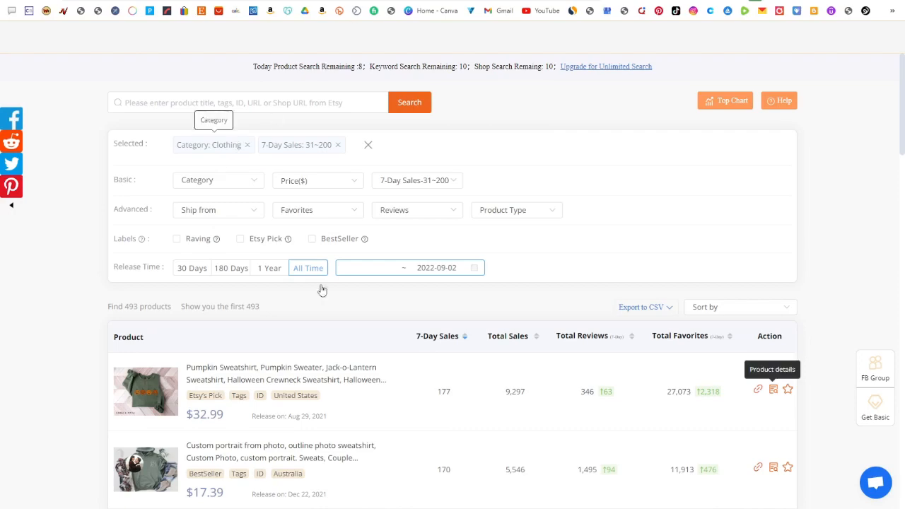
{"action": "scroll", "scroll_direction": "down", "scroll_amount": 3}
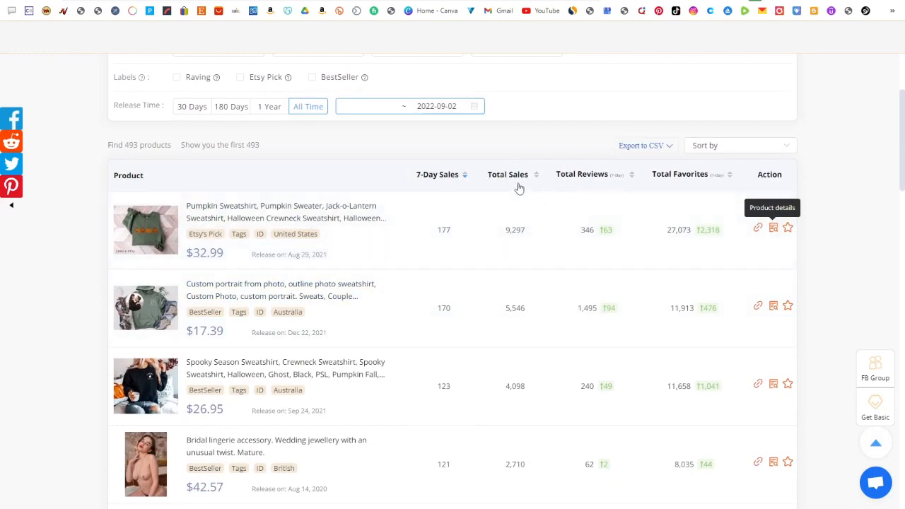
{"action": "mouse_move", "coordinate": [446, 184]}
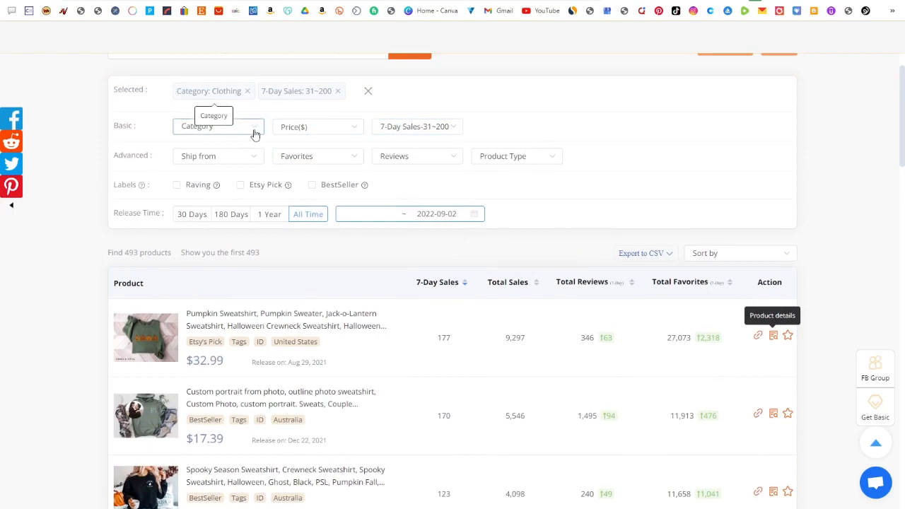
{"action": "left_click", "coordinate": [219, 126]}
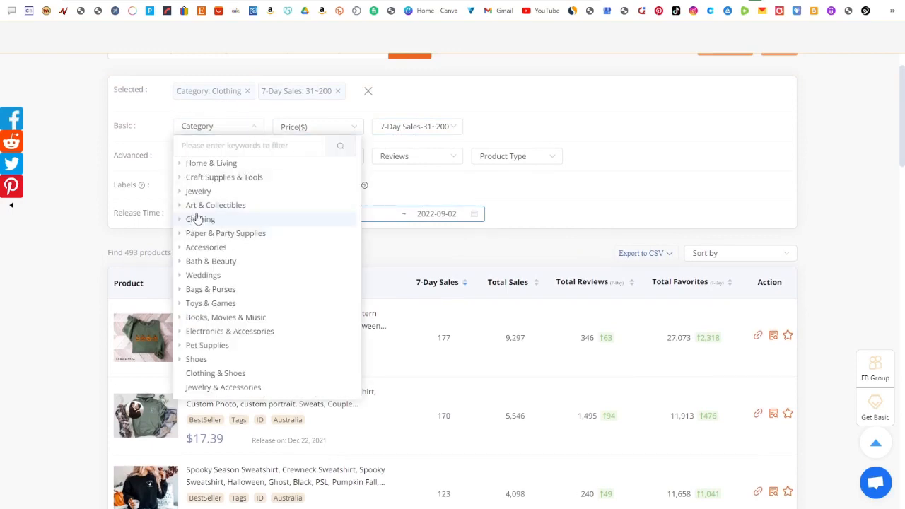
{"action": "left_click", "coordinate": [418, 127]}
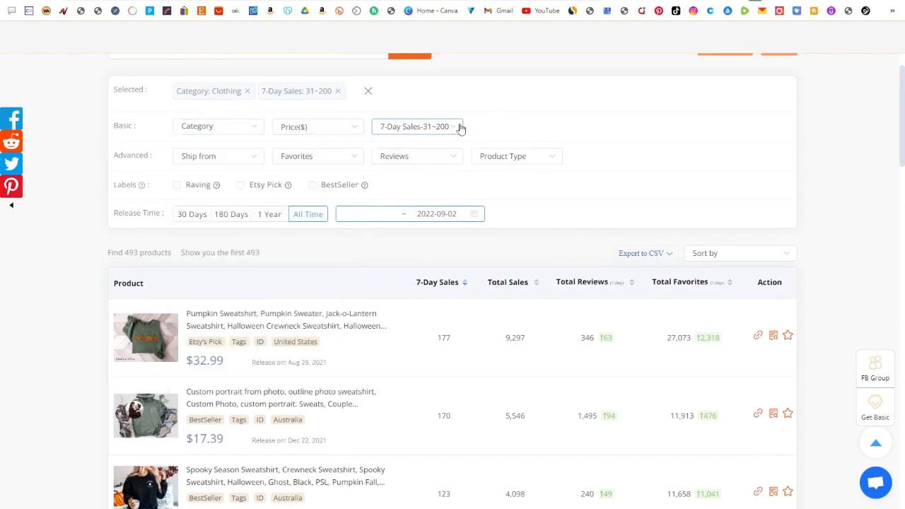
{"action": "left_click", "coordinate": [415, 126]}
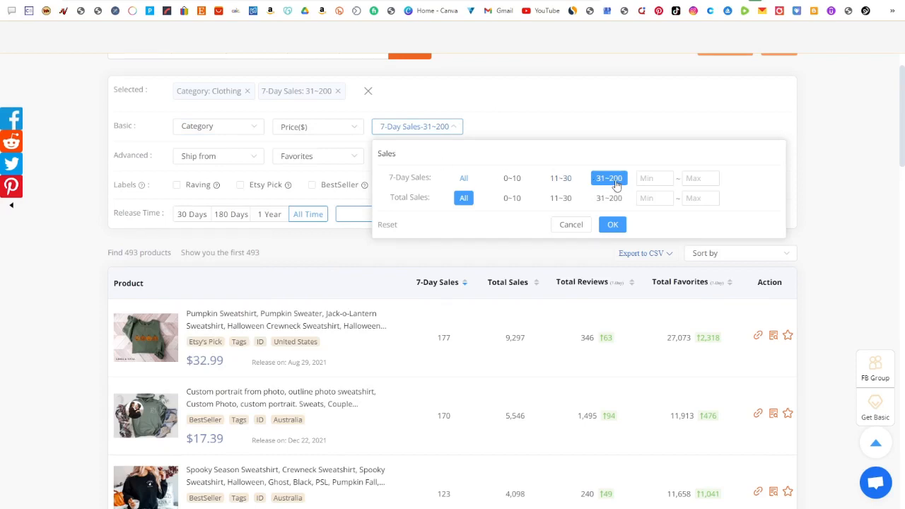
{"action": "mouse_move", "coordinate": [570, 134]}
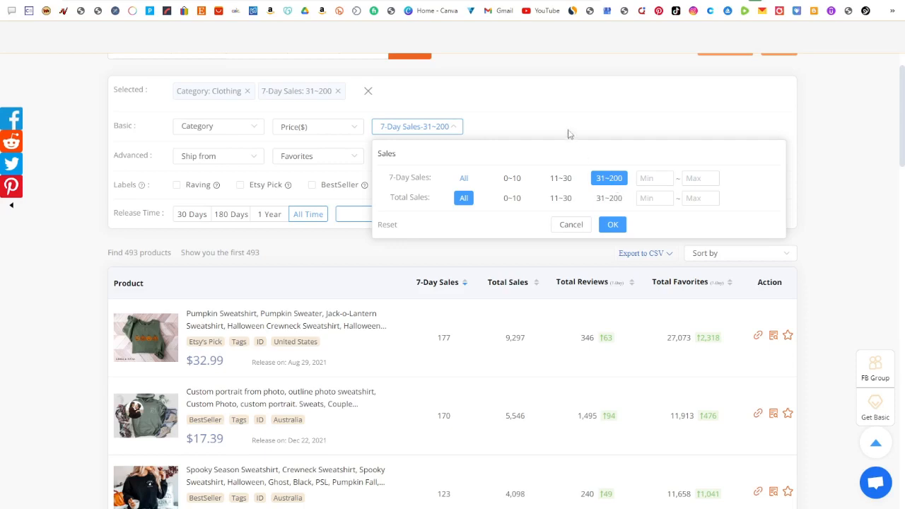
{"action": "mouse_move", "coordinate": [598, 181]}
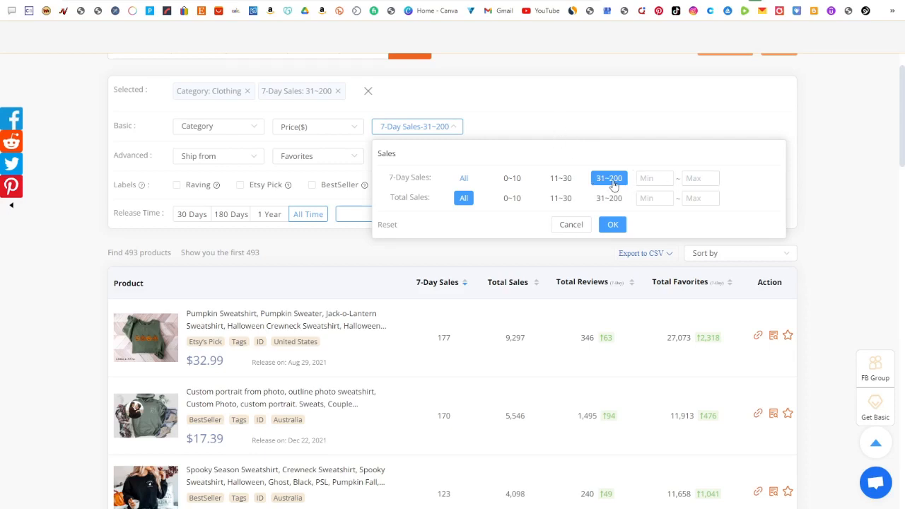
{"action": "left_click", "coordinate": [612, 224]}
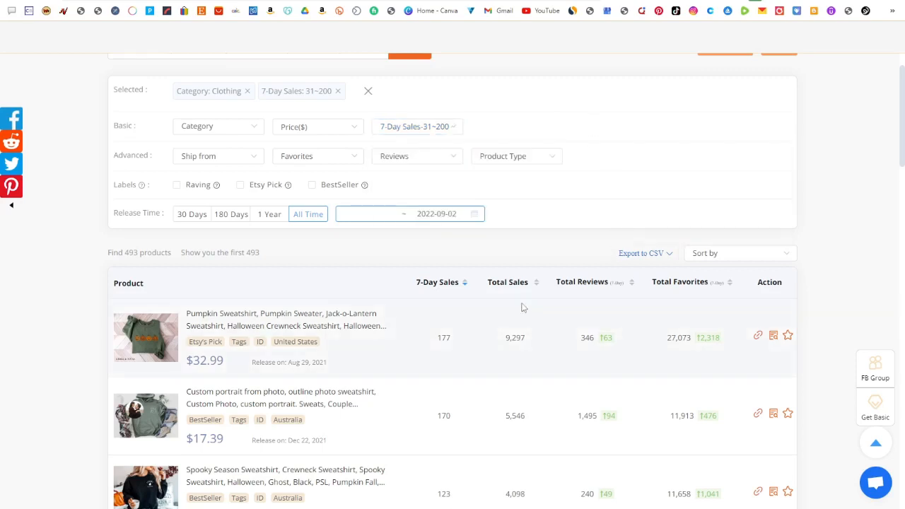
{"action": "mouse_move", "coordinate": [444, 336]}
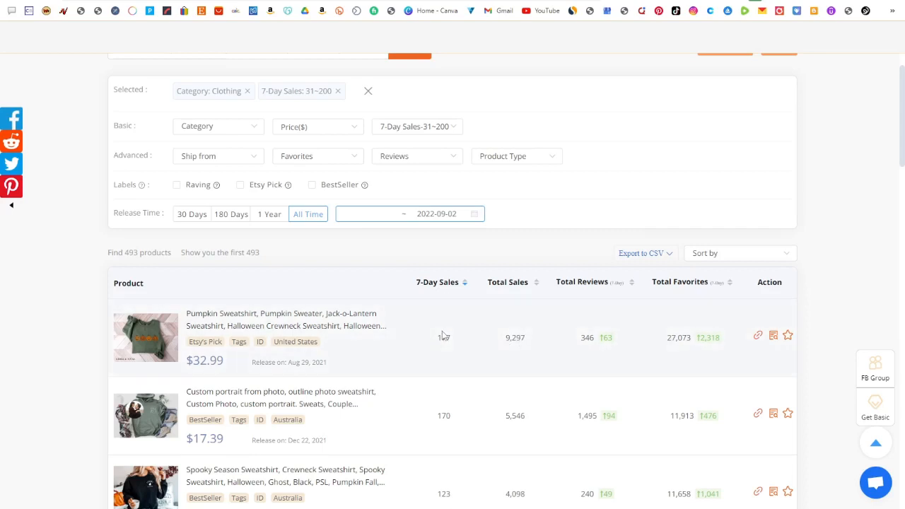
{"action": "mouse_move", "coordinate": [523, 338]}
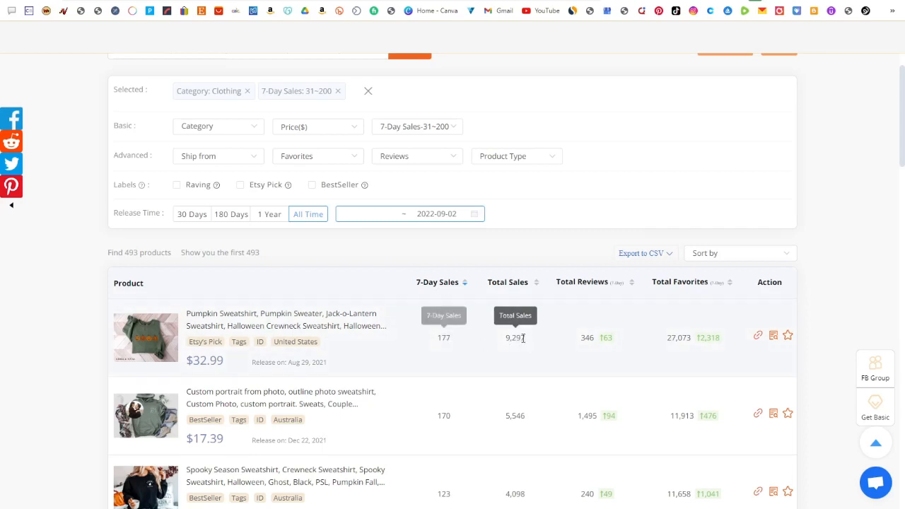
{"action": "mouse_move", "coordinate": [451, 342]}
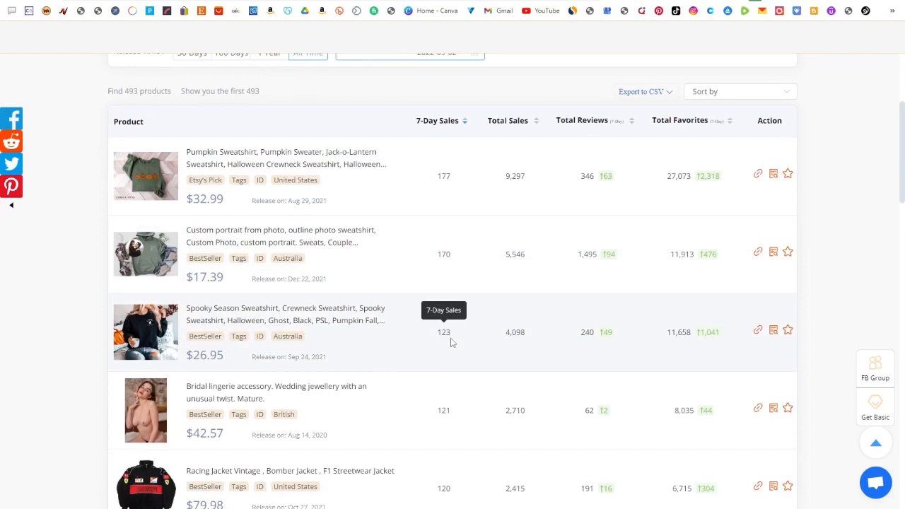
{"action": "scroll", "scroll_direction": "down", "scroll_amount": 3}
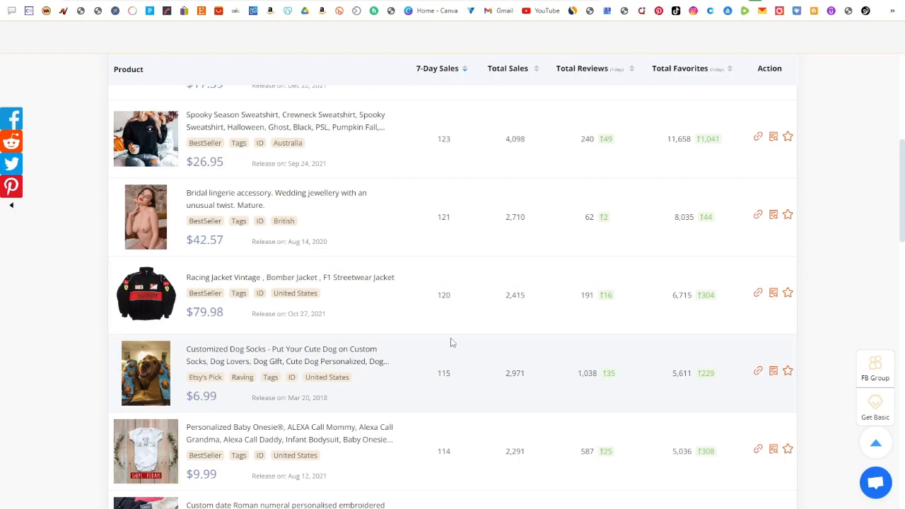
{"action": "left_click", "coordinate": [258, 10]}
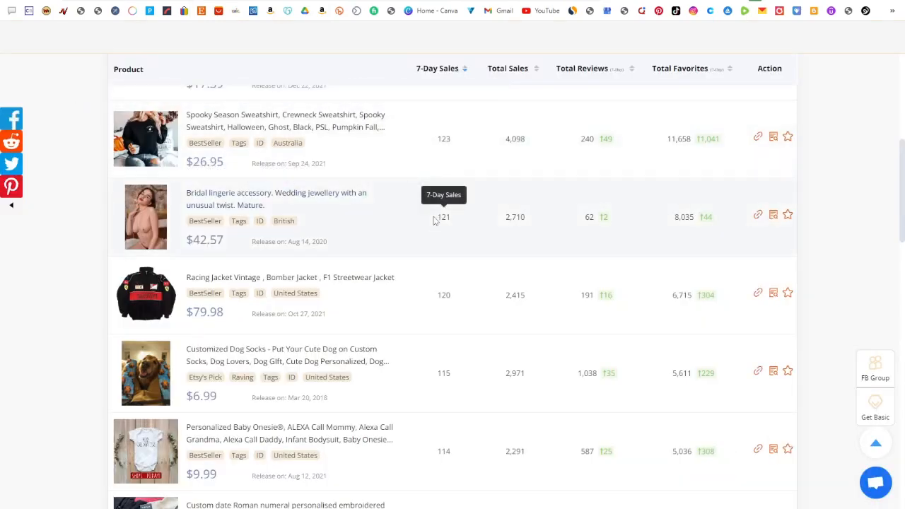
{"action": "scroll", "scroll_direction": "up", "scroll_amount": 3}
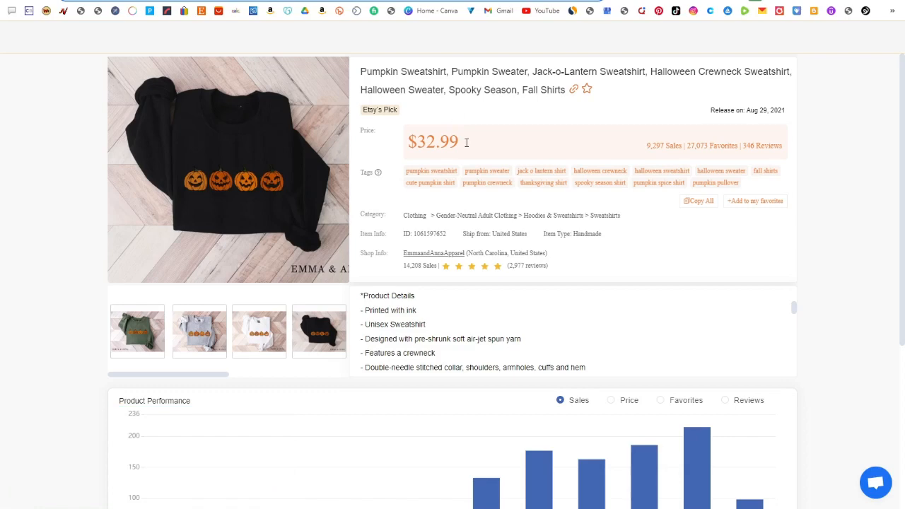
{"action": "mouse_move", "coordinate": [659, 183]}
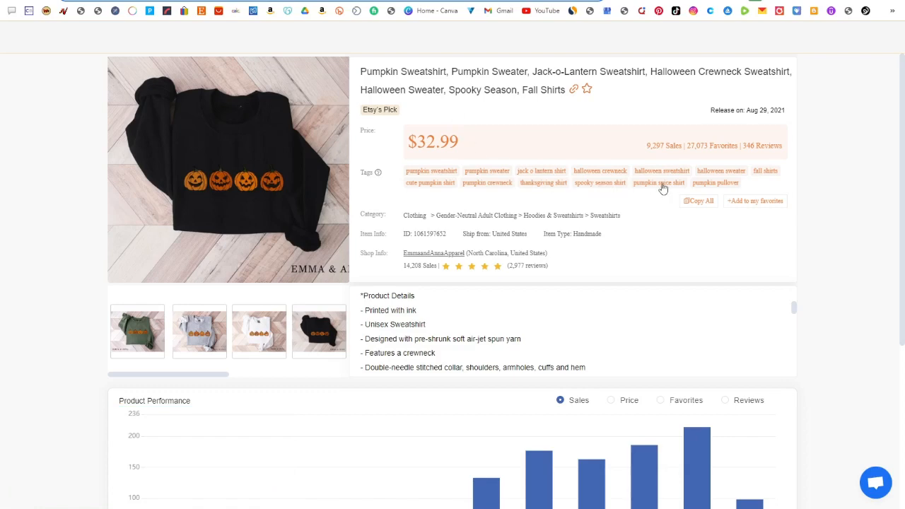
Scroll the Pumpkin Sweatshirt listing down to its tags, description and weekly sales chart
{"action": "scroll", "scroll_direction": "down", "scroll_amount": 3}
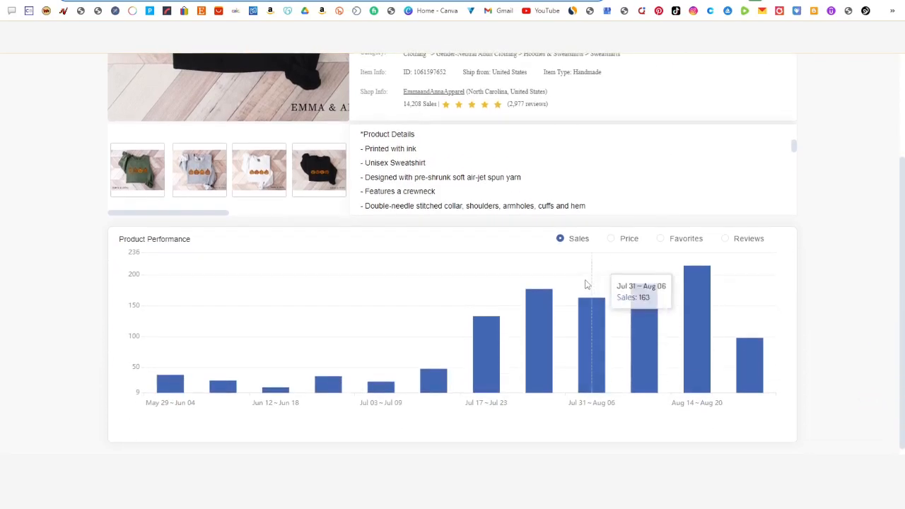
{"action": "mouse_move", "coordinate": [645, 297]}
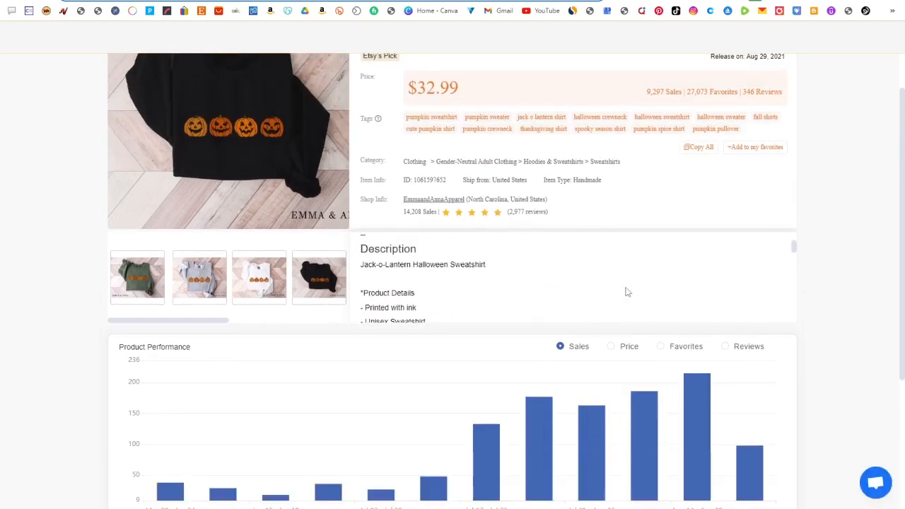
{"action": "scroll", "scroll_direction": "down", "scroll_amount": 3}
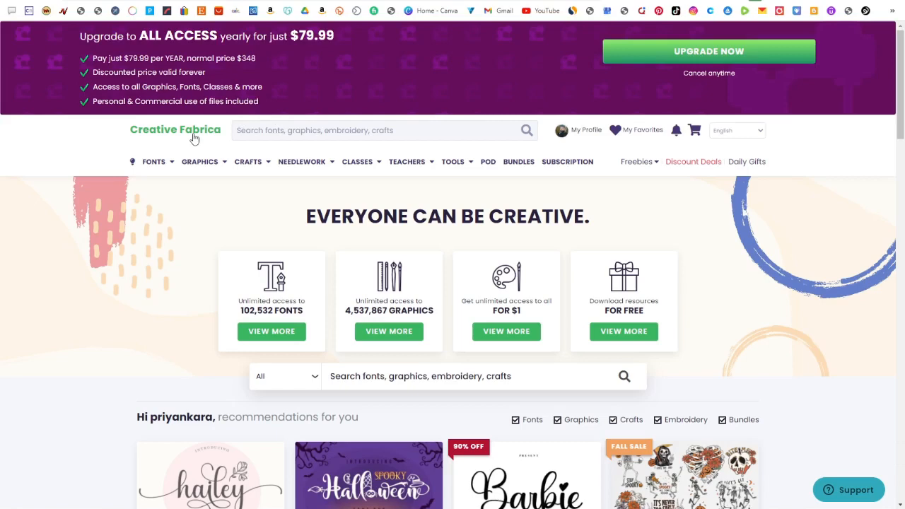
Open Creative Fabrica's POD assets page and browse its 450,708 POD graphics
{"action": "scroll", "scroll_direction": "down", "scroll_amount": 3}
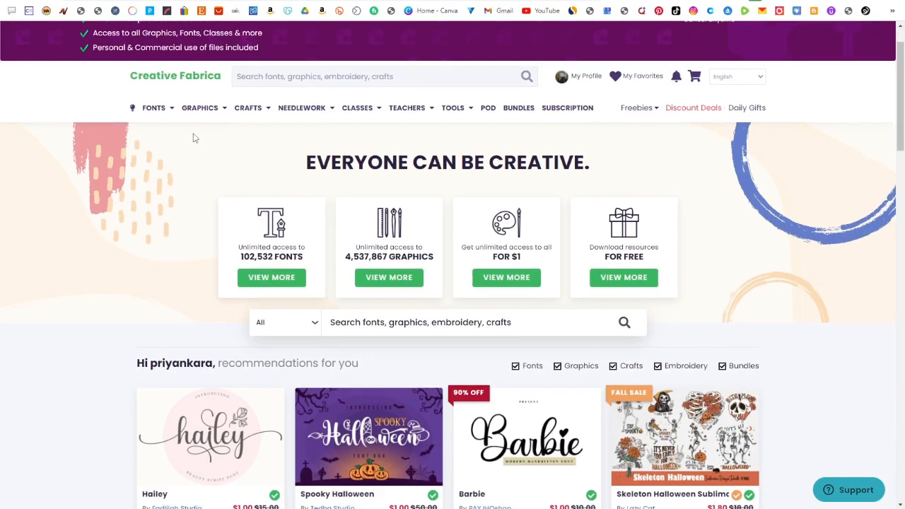
{"action": "mouse_move", "coordinate": [493, 147]}
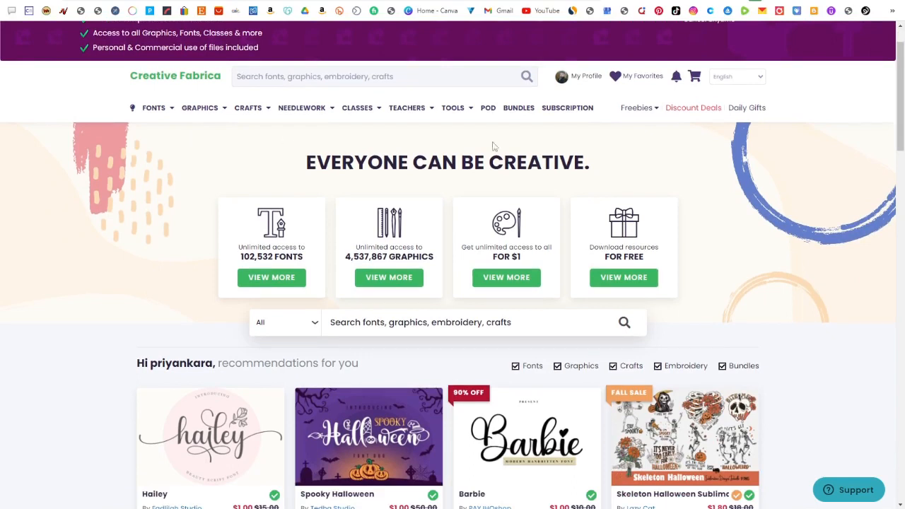
{"action": "mouse_move", "coordinate": [489, 107]}
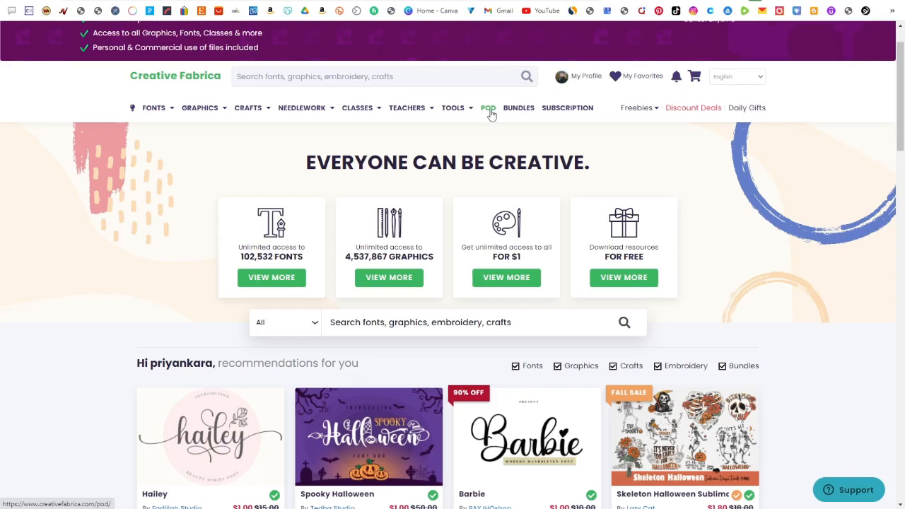
{"action": "left_click", "coordinate": [488, 107]}
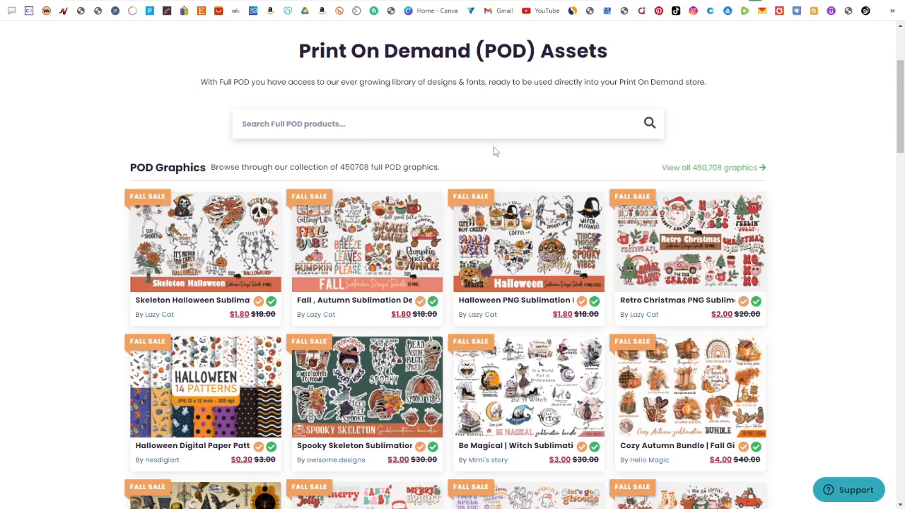
{"action": "mouse_move", "coordinate": [504, 151]}
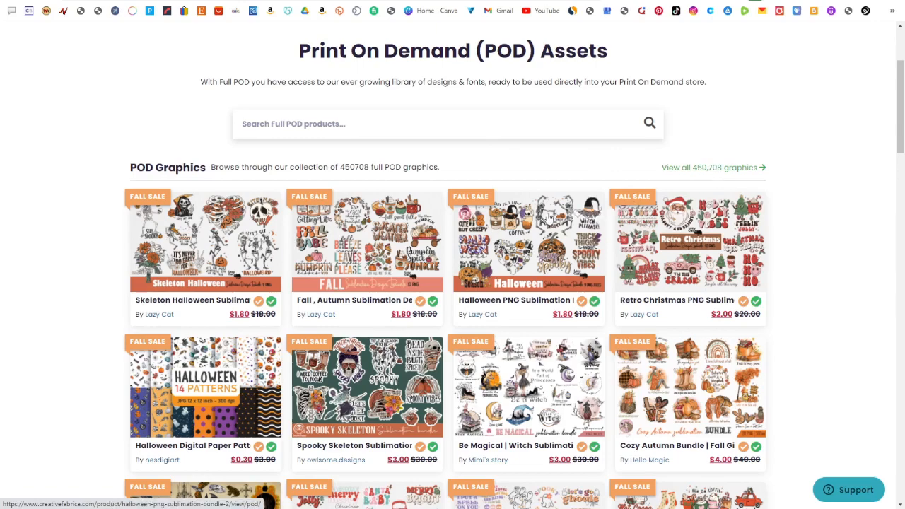
{"action": "scroll", "scroll_direction": "down", "scroll_amount": 3}
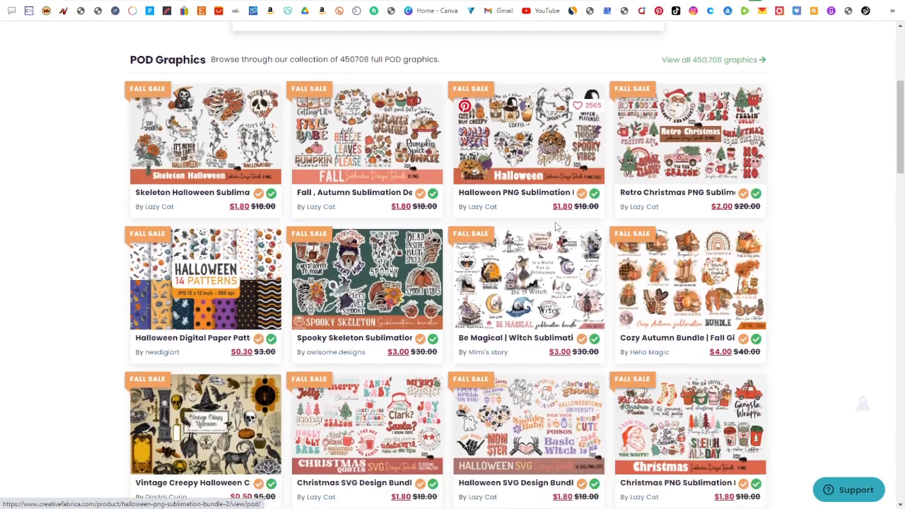
{"action": "scroll", "scroll_direction": "down", "scroll_amount": 3}
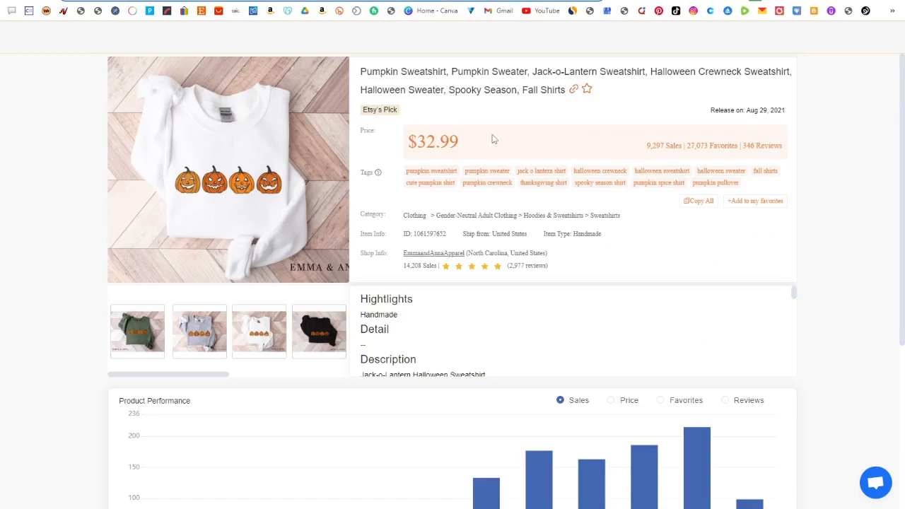
{"action": "mouse_move", "coordinate": [428, 77]}
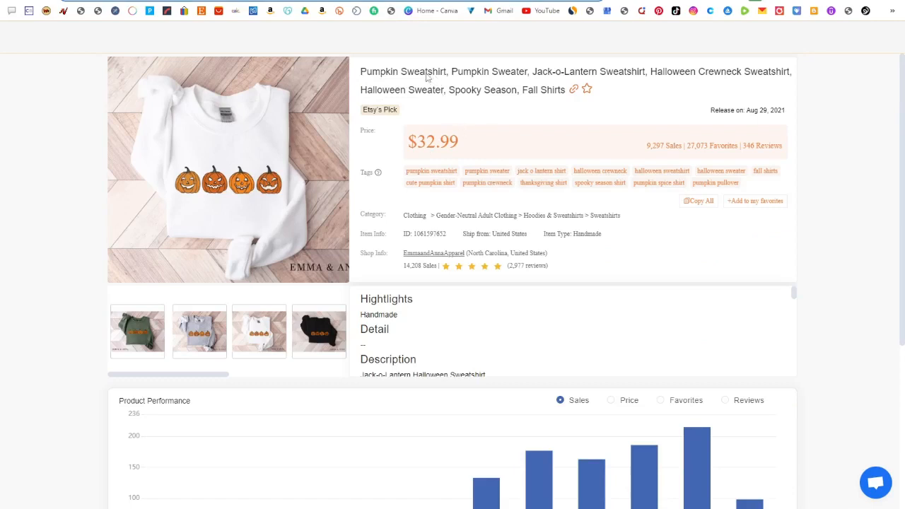
{"action": "mouse_move", "coordinate": [432, 77]}
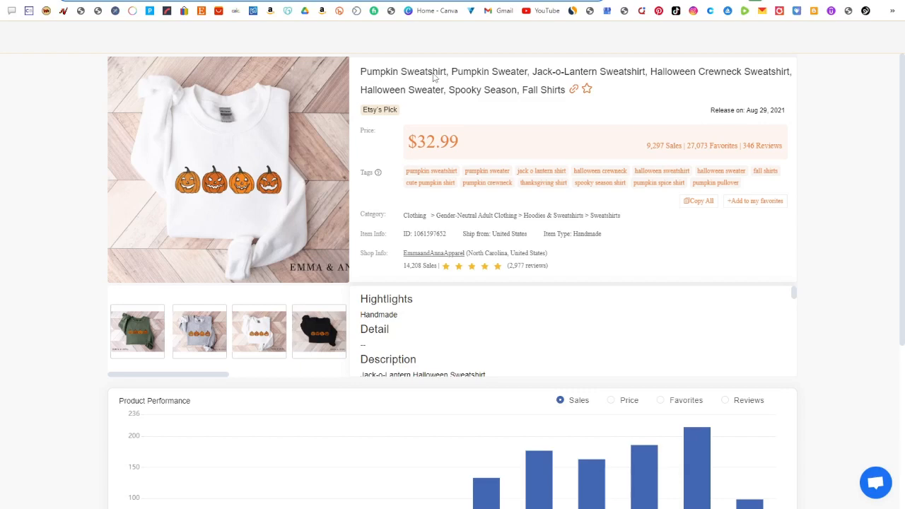
Select 'Pumpkin Sweatshirt' in the EtsyHunt listing title
{"action": "double_click", "coordinate": [370, 71]}
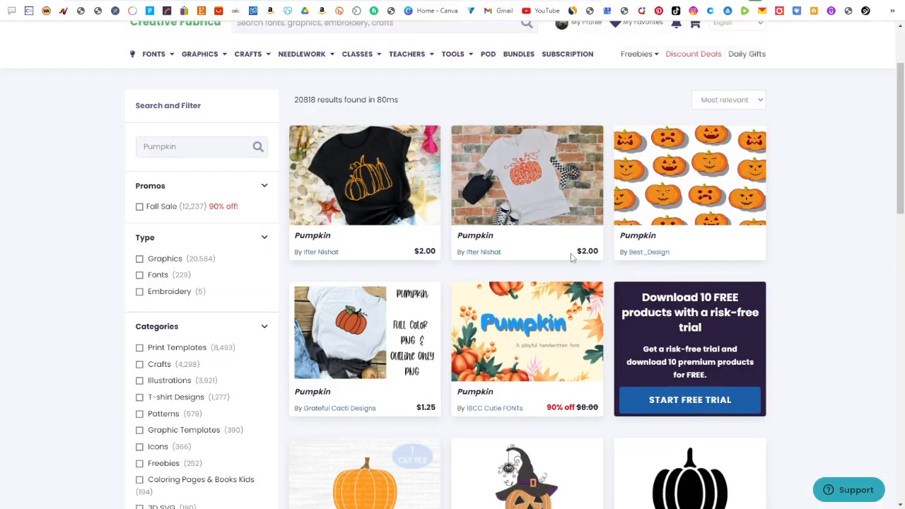
{"action": "mouse_move", "coordinate": [533, 257]}
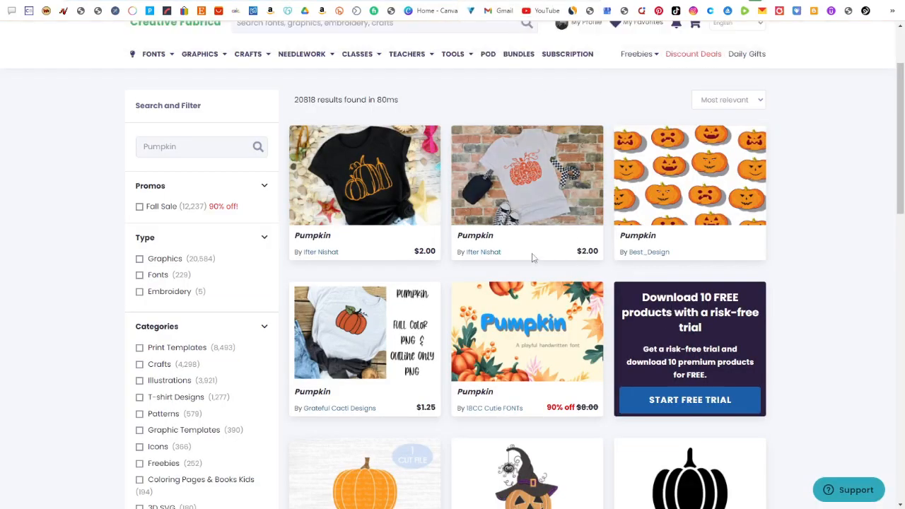
{"action": "mouse_move", "coordinate": [328, 116]}
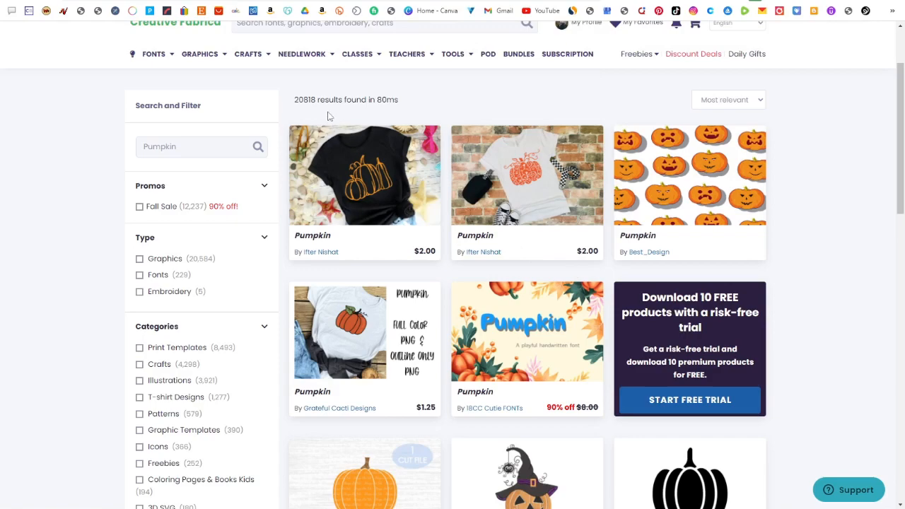
{"action": "mouse_move", "coordinate": [590, 186]}
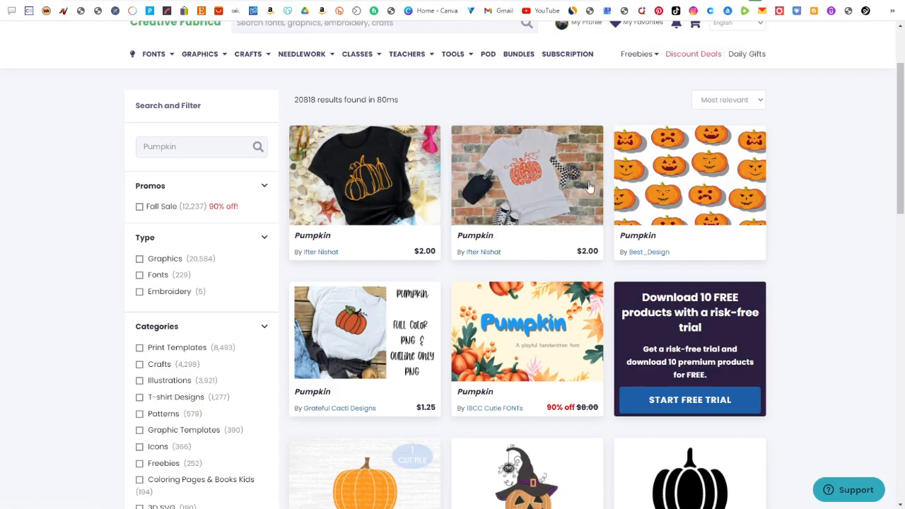
Scroll through Creative Fabrica's 20,818 print-on-demand licensed Pumpkin results
{"action": "scroll", "scroll_direction": "down", "scroll_amount": 3}
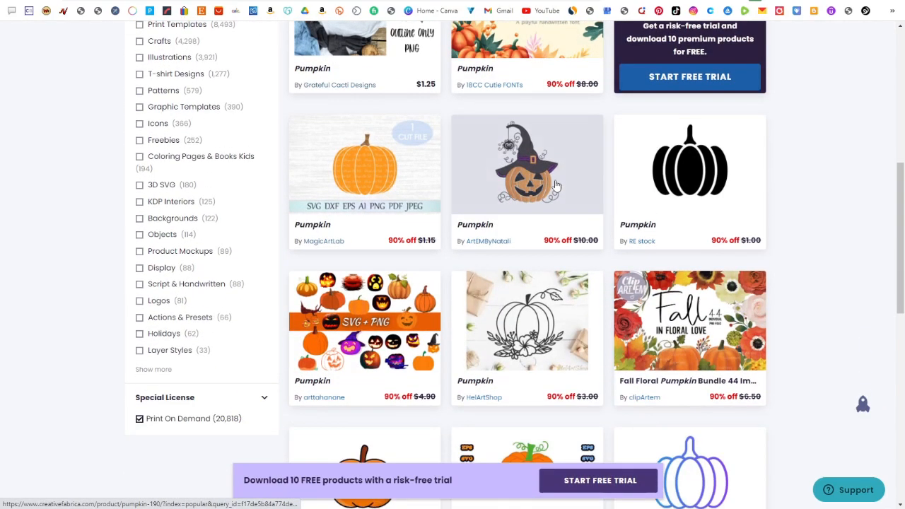
{"action": "scroll", "scroll_direction": "down", "scroll_amount": 3}
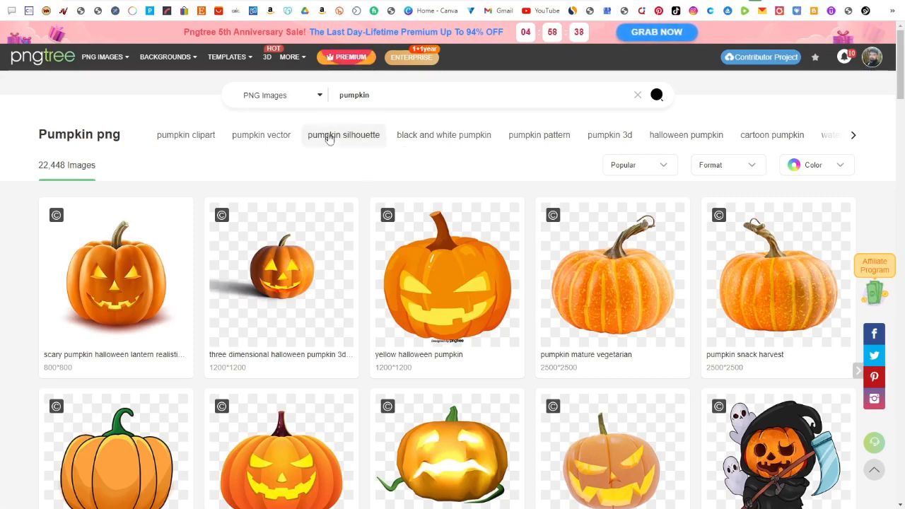
Scroll through Pngtree's pumpkin PNG results of jack-o'-lantern and Halloween images
{"action": "scroll", "scroll_direction": "down", "scroll_amount": 3}
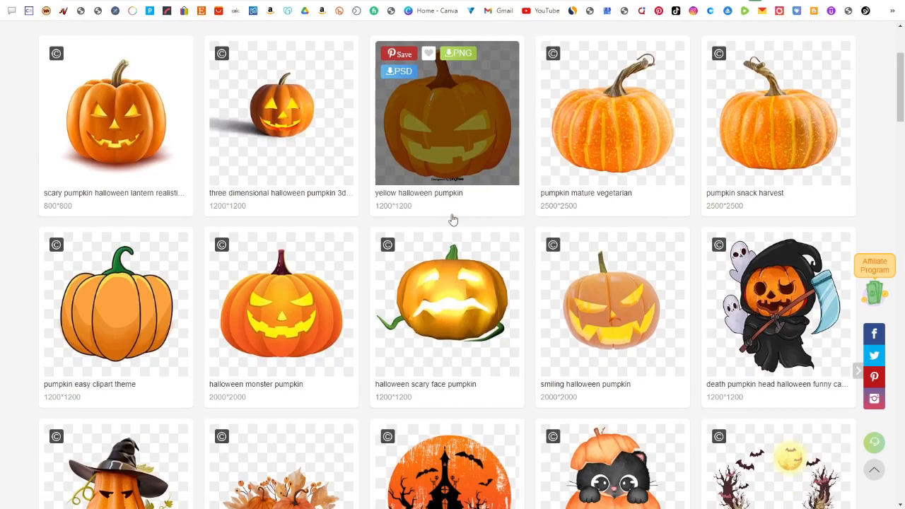
{"action": "scroll", "scroll_direction": "down", "scroll_amount": 3}
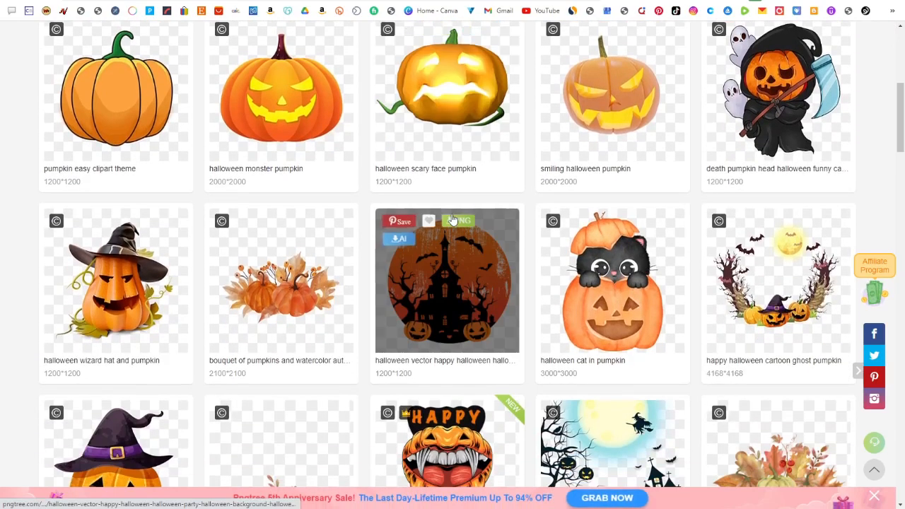
{"action": "mouse_move", "coordinate": [453, 220]}
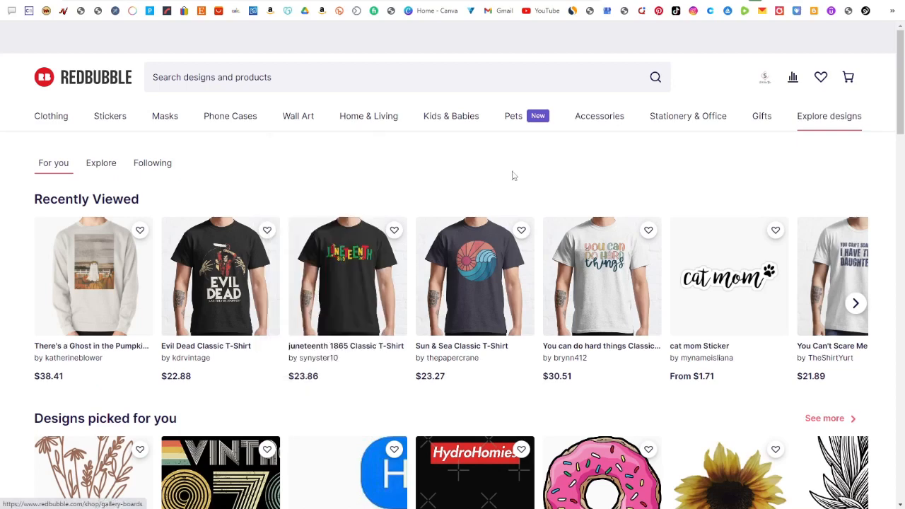
{"action": "mouse_move", "coordinate": [508, 174]}
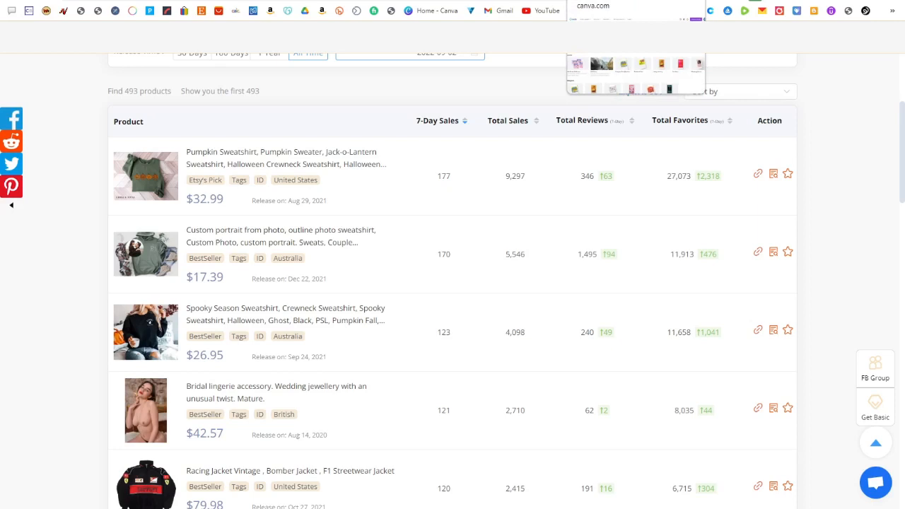
Create a new custom-size 4500 × 5000 px design from the Canva home page
{"action": "left_click", "coordinate": [432, 10]}
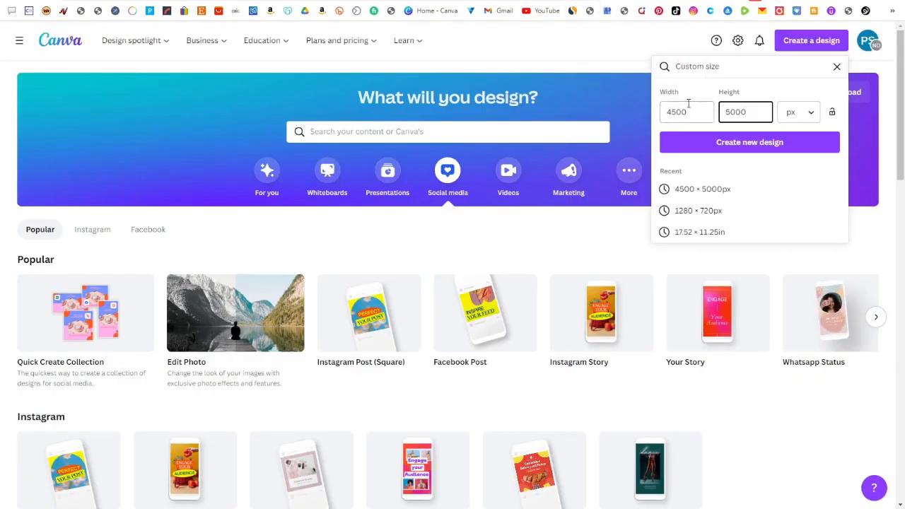
{"action": "left_click", "coordinate": [746, 112]}
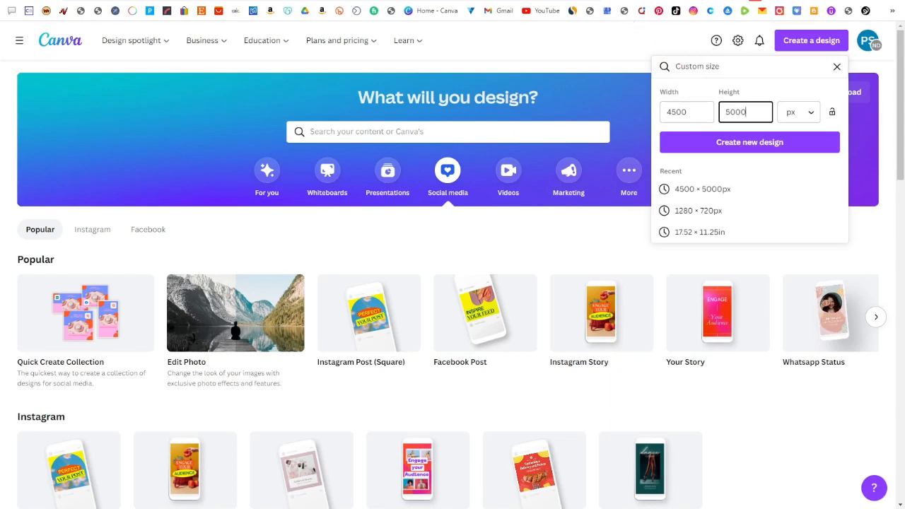
{"action": "left_click", "coordinate": [749, 142]}
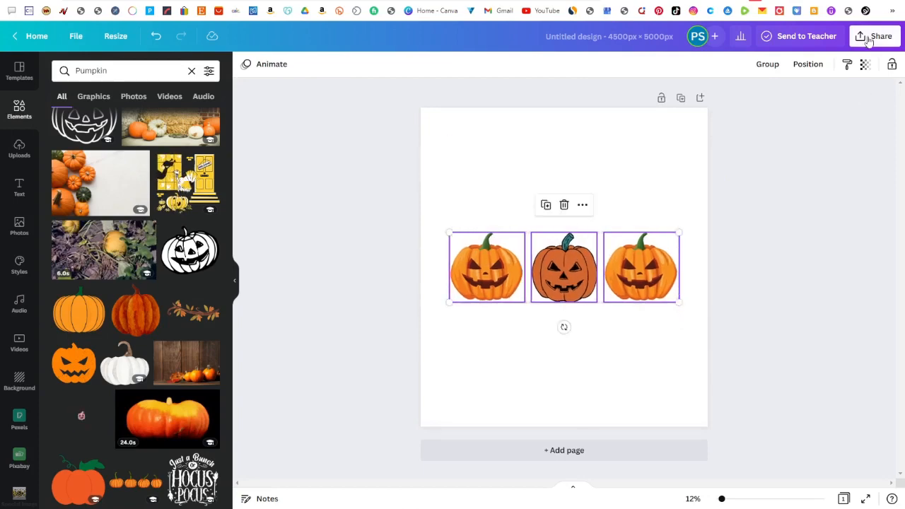
Bring up the pumpkin design's PNG download options from Share, then view the Facebook group
{"action": "left_click", "coordinate": [881, 36]}
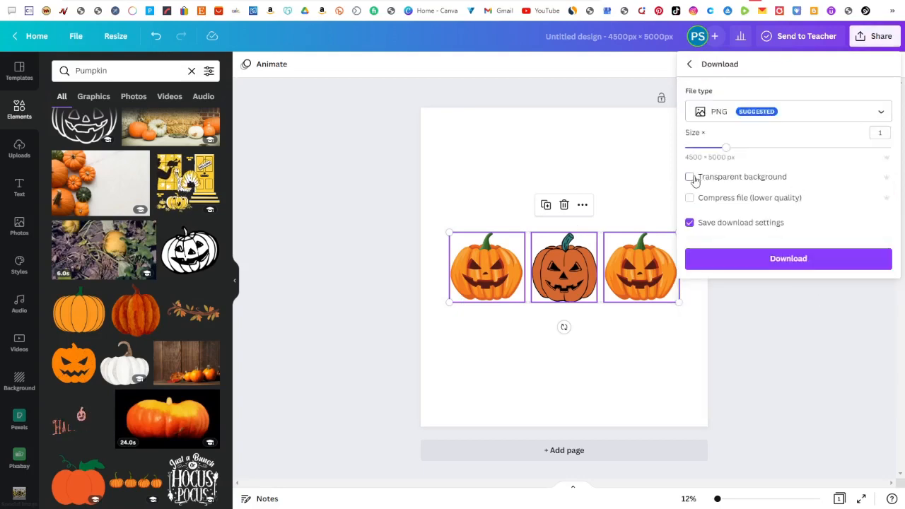
{"action": "left_click", "coordinate": [690, 177]}
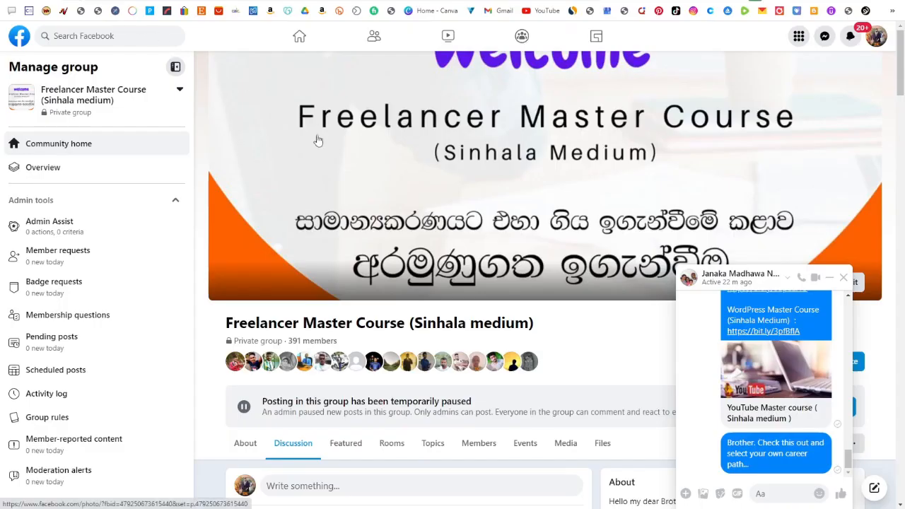
Close the Facebook chat and enable Transparent background for the Canva PNG download
{"action": "left_click", "coordinate": [843, 276]}
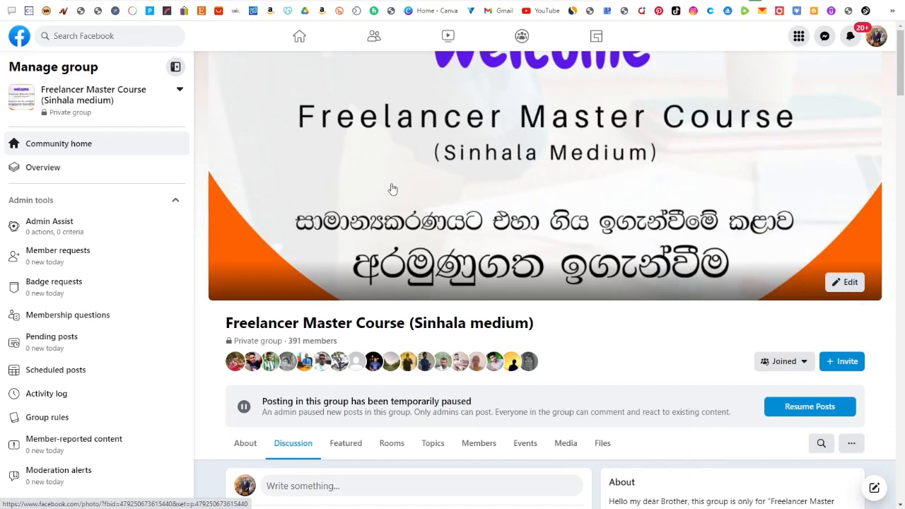
{"action": "mouse_move", "coordinate": [346, 139]}
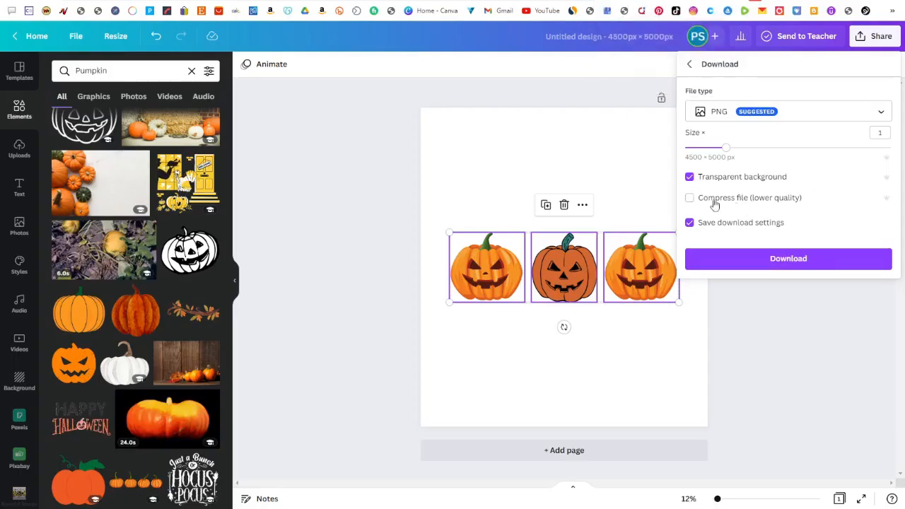
{"action": "left_click", "coordinate": [788, 259]}
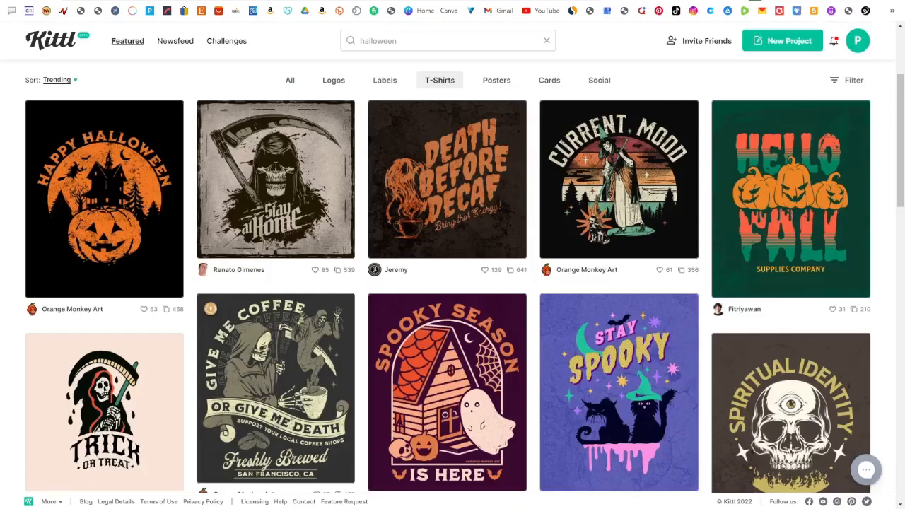
{"action": "mouse_move", "coordinate": [497, 80]}
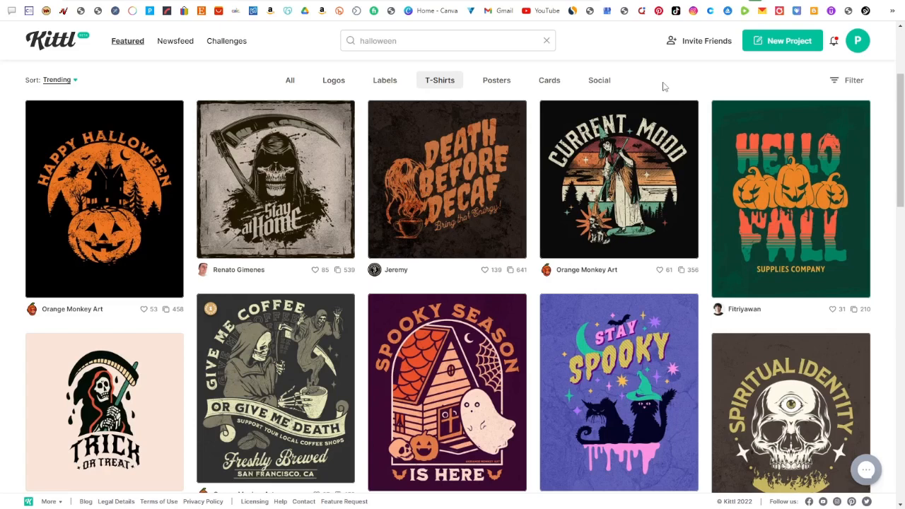
{"action": "mouse_move", "coordinate": [440, 90]}
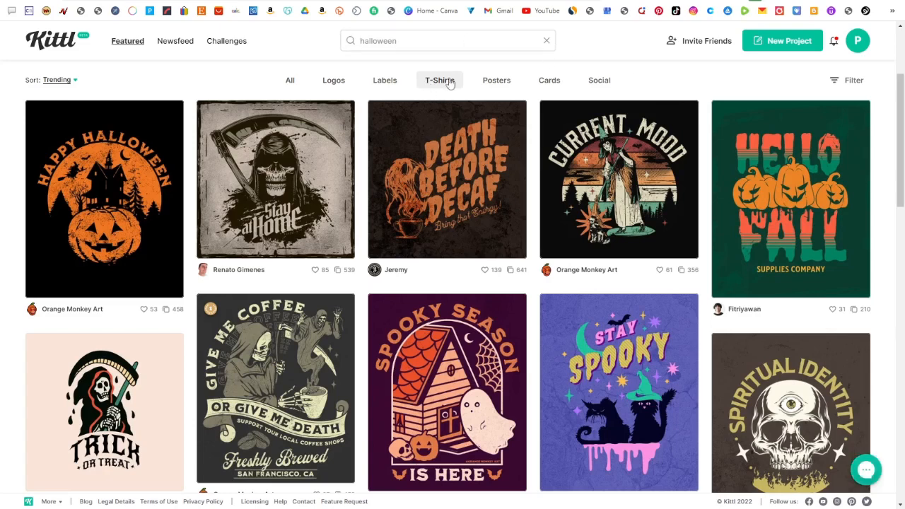
Filter Kittl templates to Halloween T-Shirts designs
{"action": "left_click", "coordinate": [440, 80]}
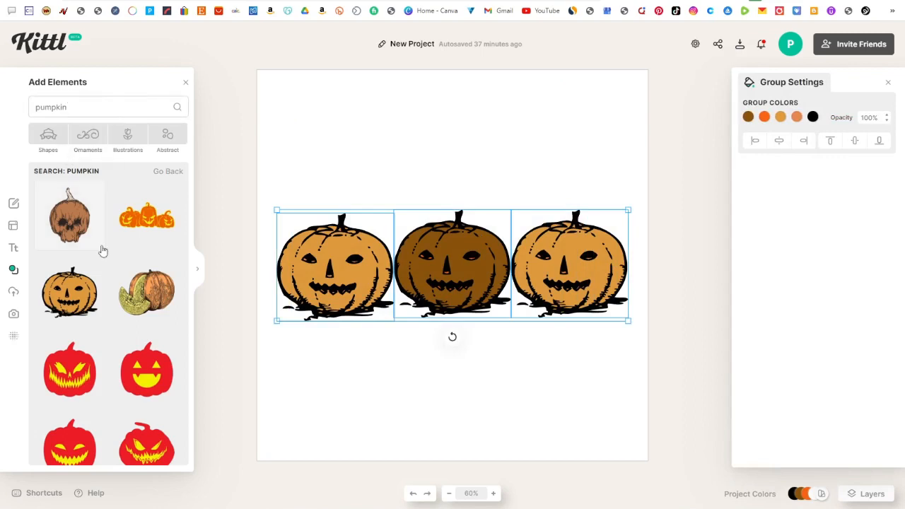
Browse the pumpkin element results and open Kittl's download options (5000 × 5000 px, background removal)
{"action": "scroll", "scroll_direction": "down", "scroll_amount": 3}
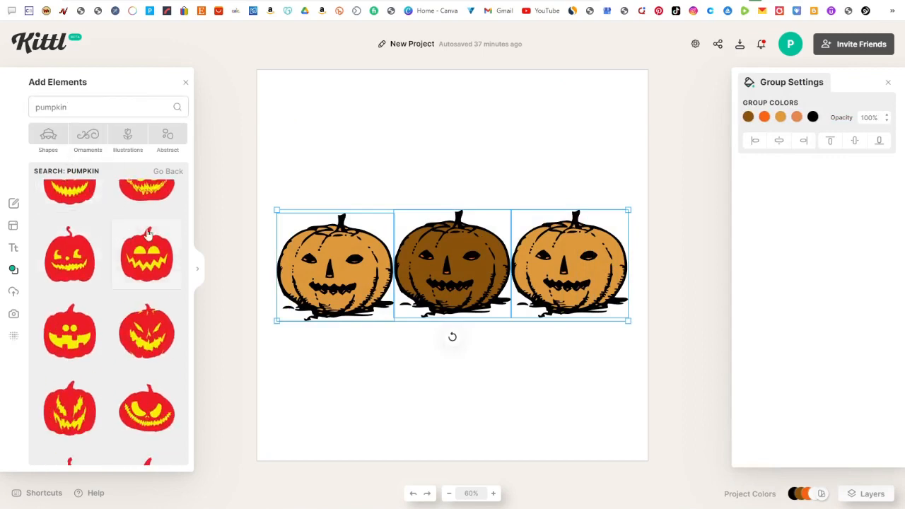
{"action": "mouse_move", "coordinate": [203, 273]}
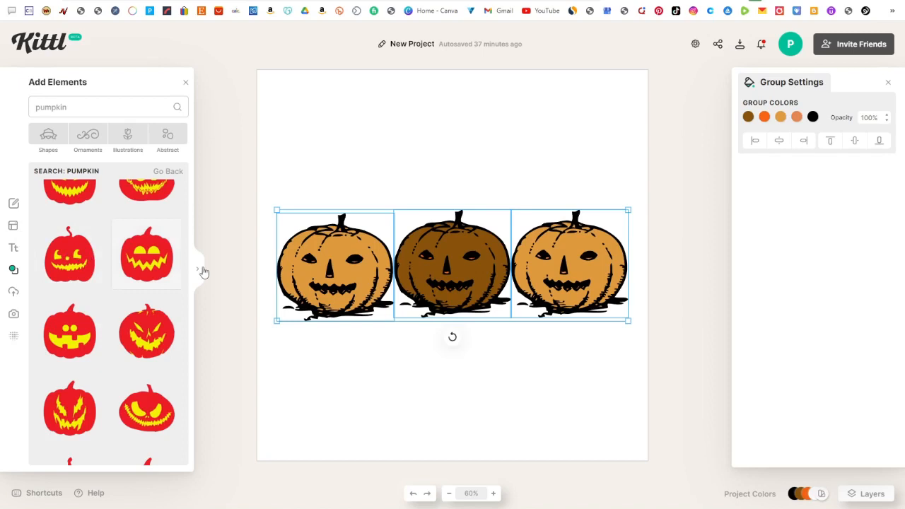
{"action": "left_click", "coordinate": [452, 396]}
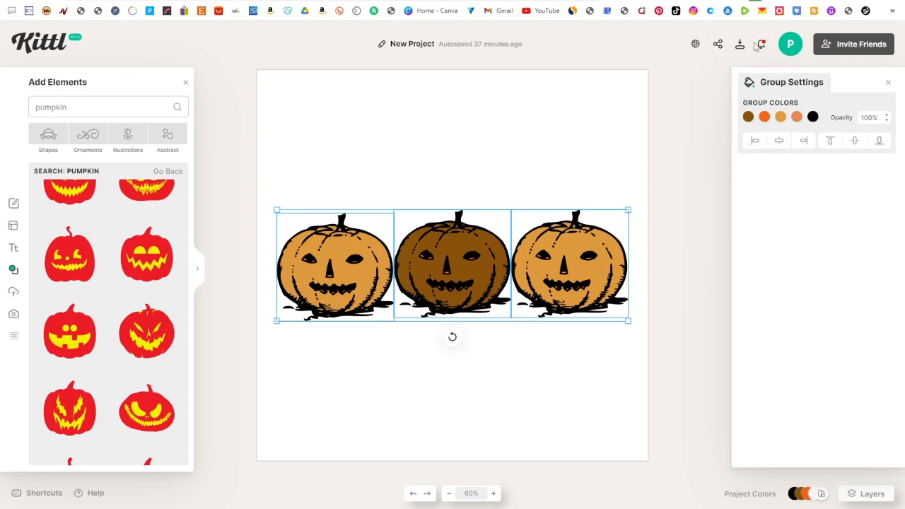
{"action": "left_click", "coordinate": [740, 44]}
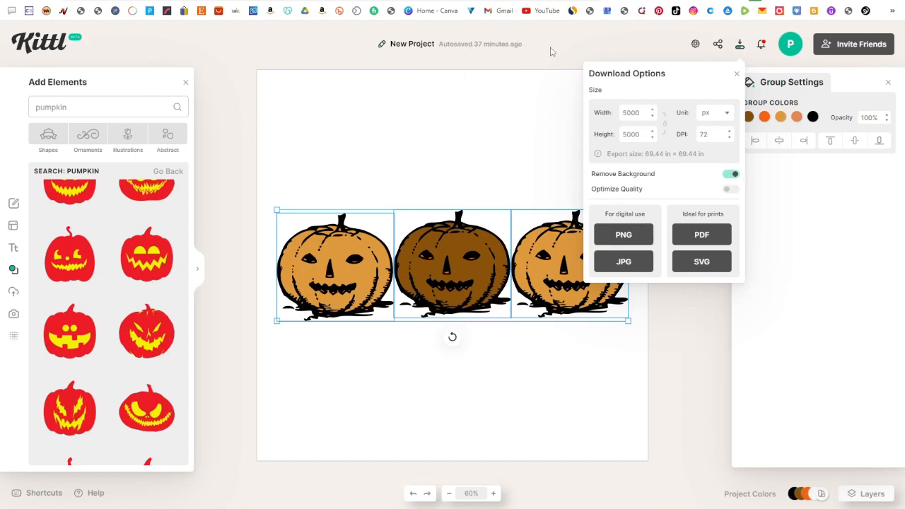
{"action": "mouse_move", "coordinate": [575, 54]}
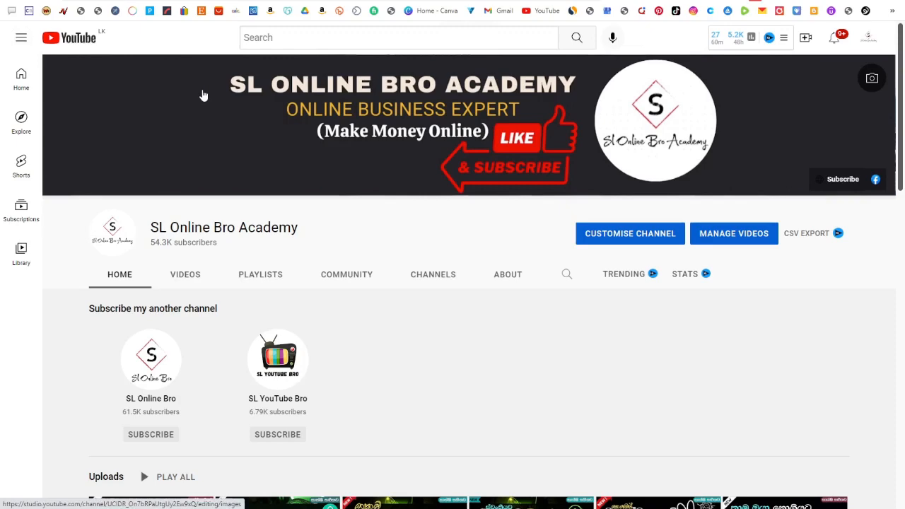
{"action": "mouse_move", "coordinate": [225, 87]}
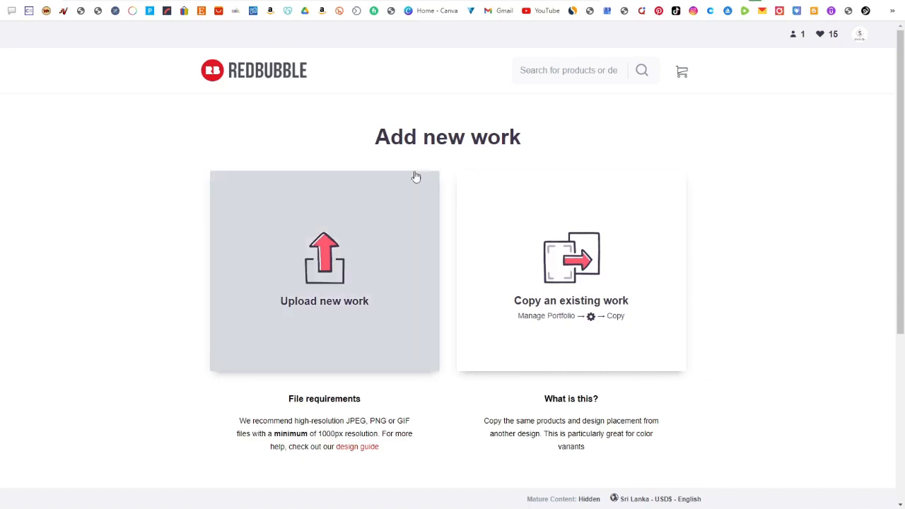
{"action": "mouse_move", "coordinate": [396, 274]}
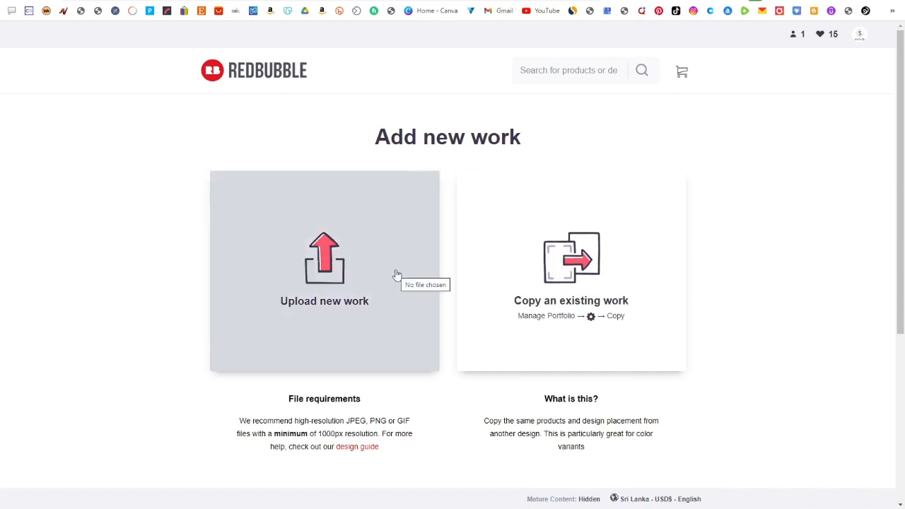
{"action": "mouse_move", "coordinate": [519, 134]}
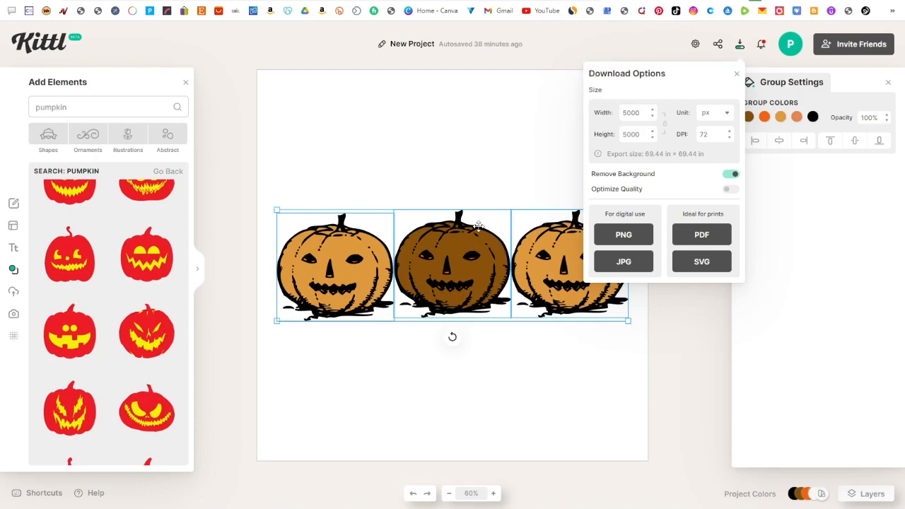
{"action": "mouse_move", "coordinate": [478, 225]}
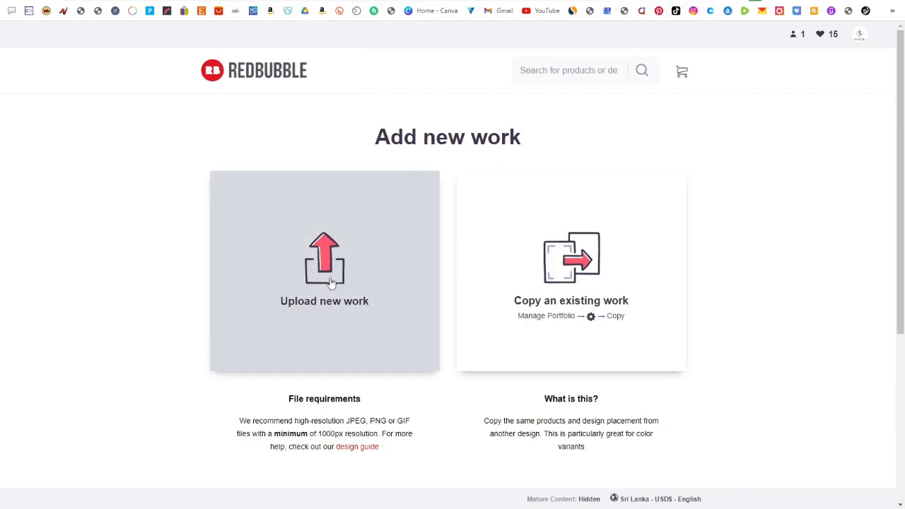
Upload the exported three-pumpkin PNG as a new Redbubble work
{"action": "left_click", "coordinate": [324, 271]}
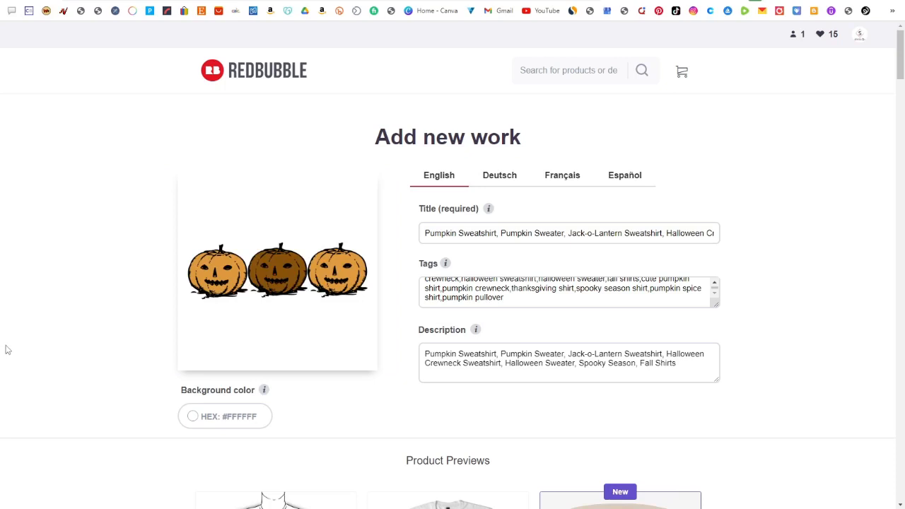
{"action": "mouse_move", "coordinate": [142, 296]}
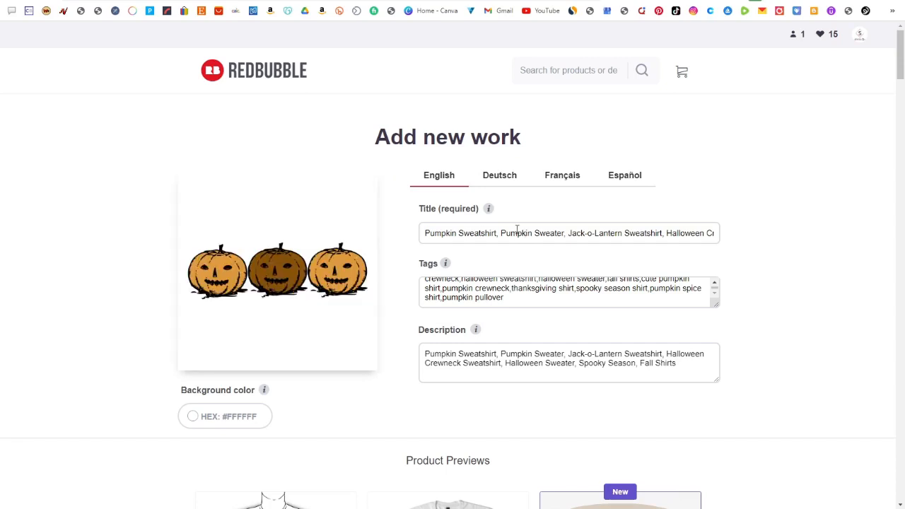
Select a word in the Redbubble work's title, then deselect it
{"action": "double_click", "coordinate": [511, 232]}
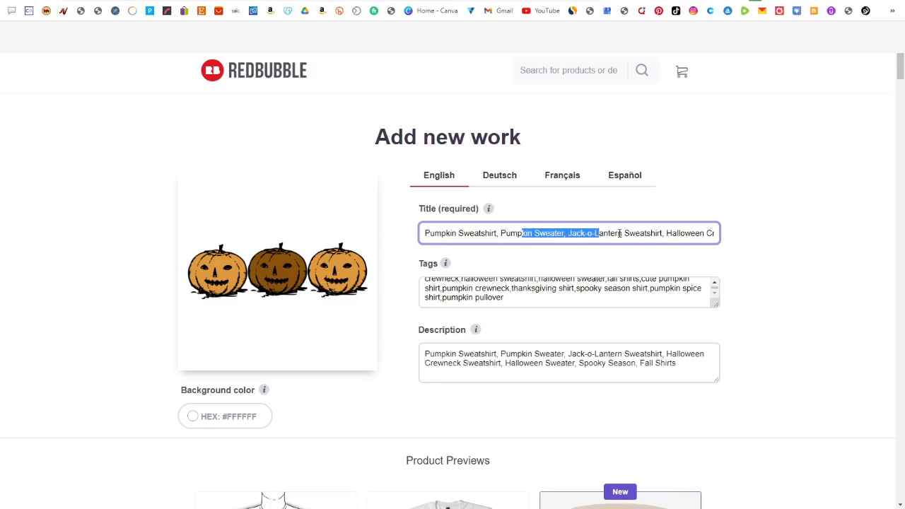
{"action": "left_click", "coordinate": [532, 233]}
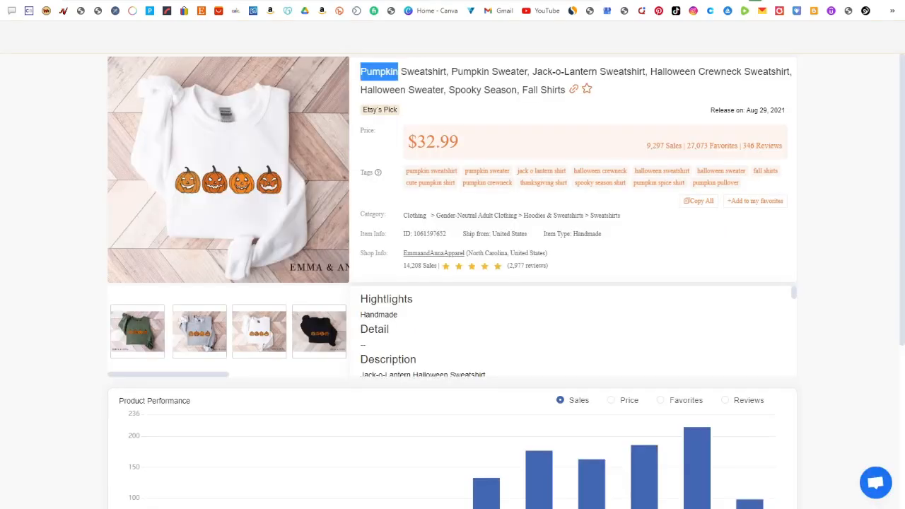
{"action": "mouse_move", "coordinate": [700, 202]}
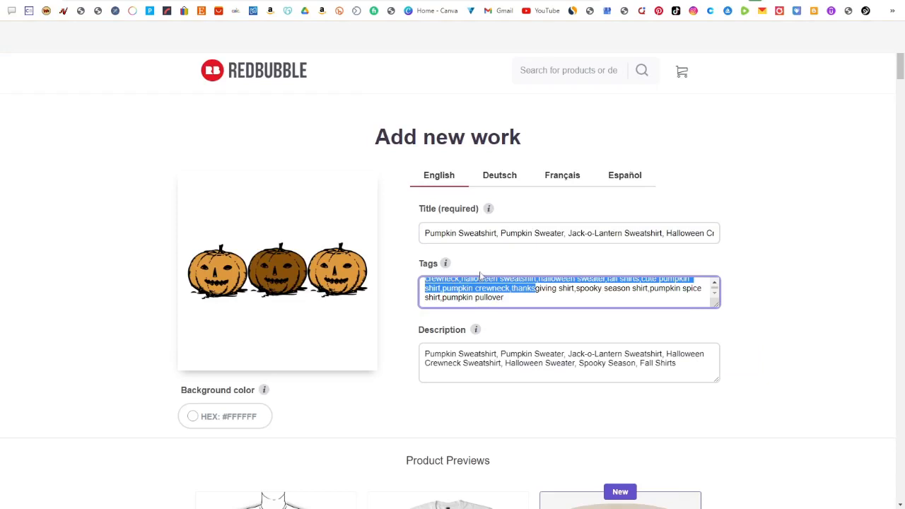
{"action": "mouse_move", "coordinate": [434, 18]}
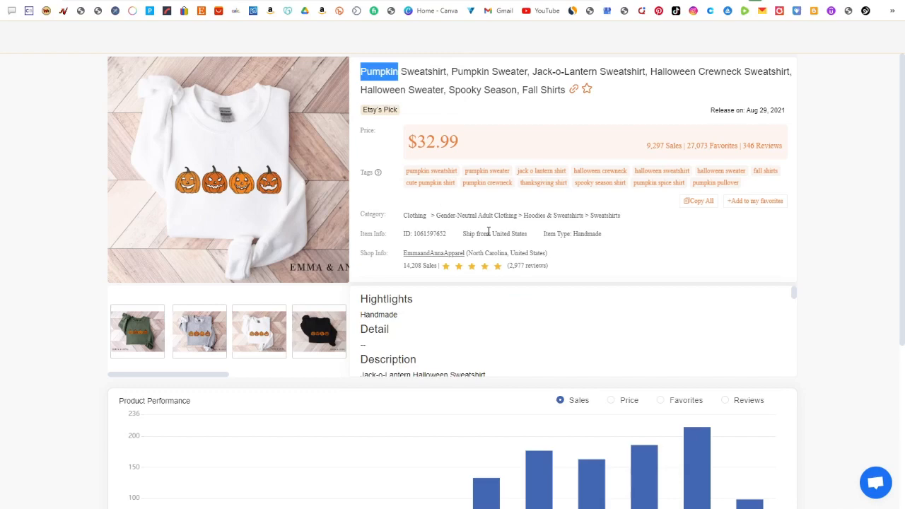
Scroll to the listing's weekly sales chart, about 163 sales for Jul 31–Aug 06
{"action": "scroll", "scroll_direction": "down", "scroll_amount": 3}
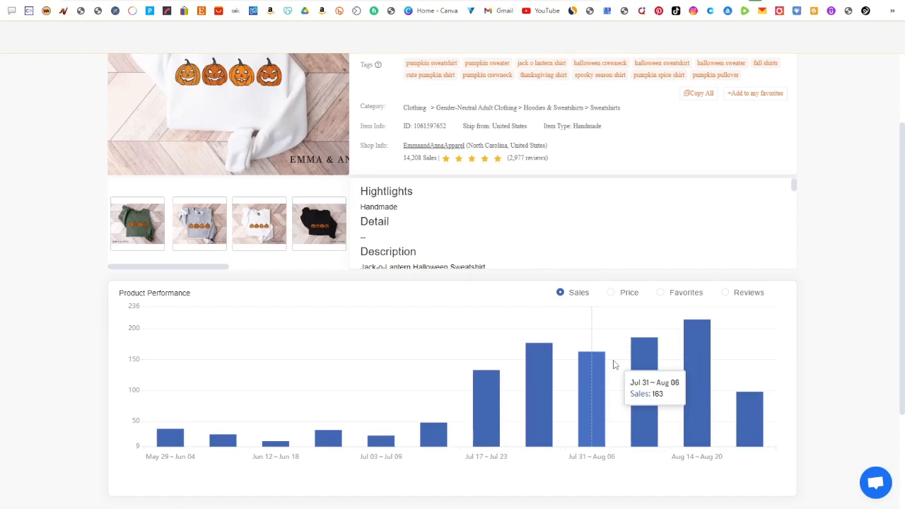
{"action": "mouse_move", "coordinate": [640, 347]}
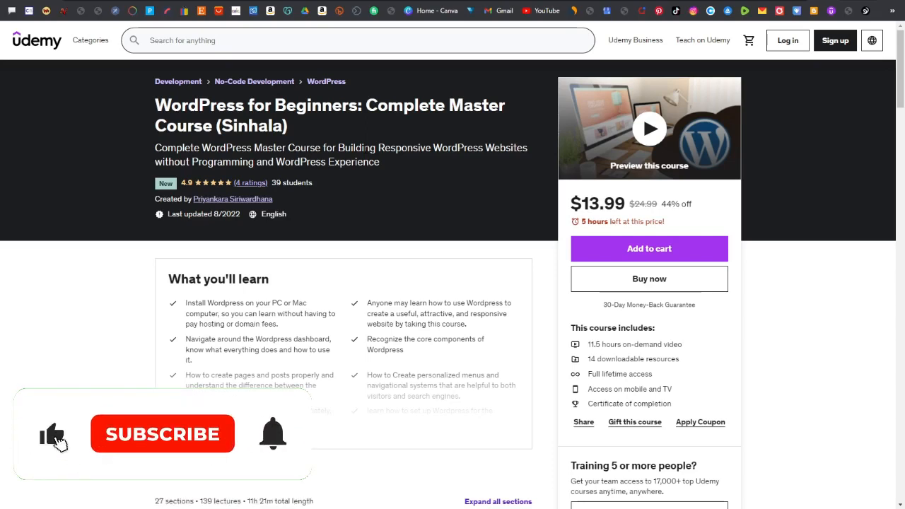
Open the Social Media Marketing Master (Sinhala Medium) course, $13.99 with 637 students
{"action": "left_click", "coordinate": [162, 434]}
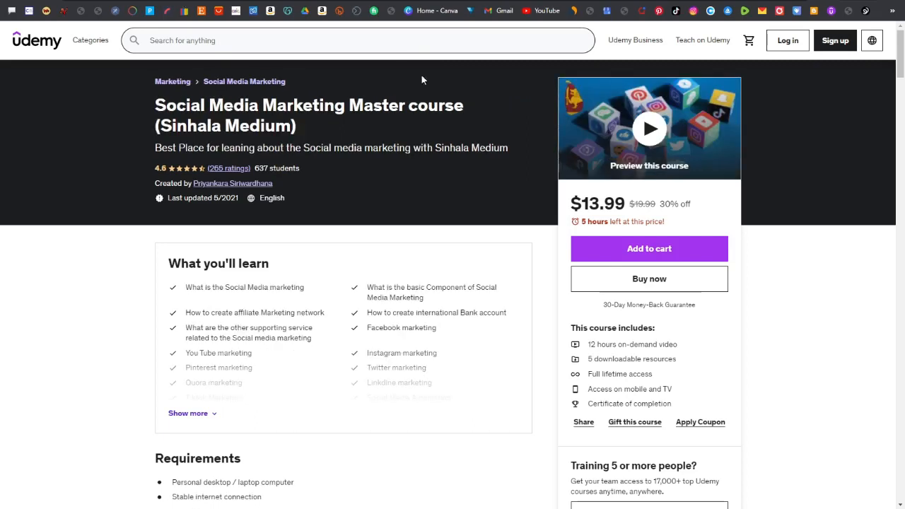
{"action": "mouse_move", "coordinate": [446, 170]}
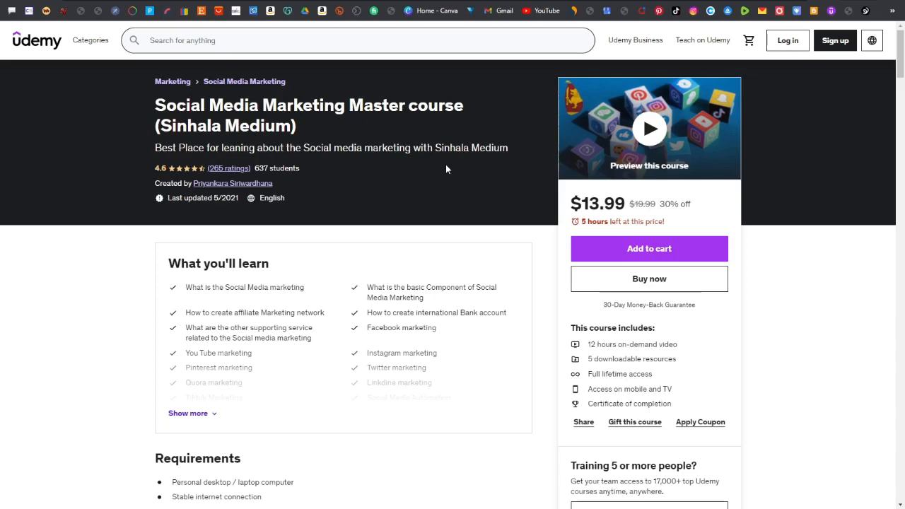
{"action": "mouse_move", "coordinate": [501, 33]}
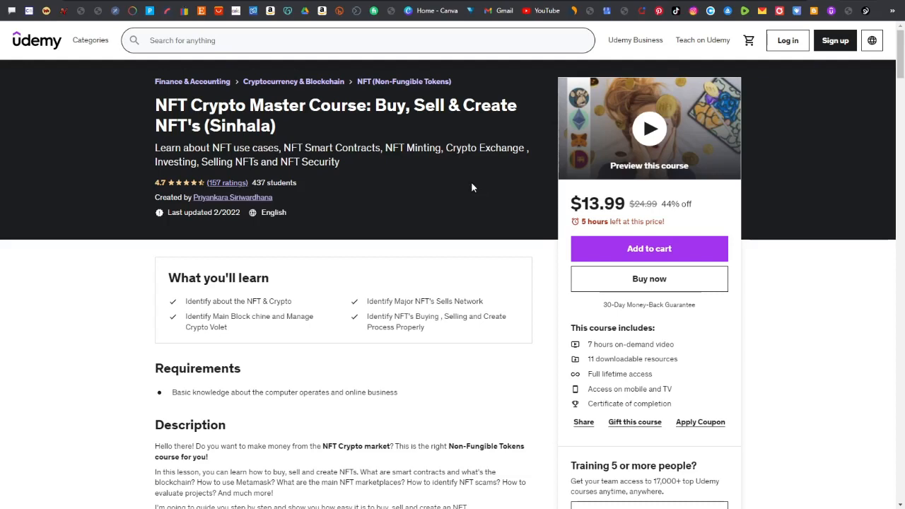
{"action": "mouse_move", "coordinate": [338, 161]}
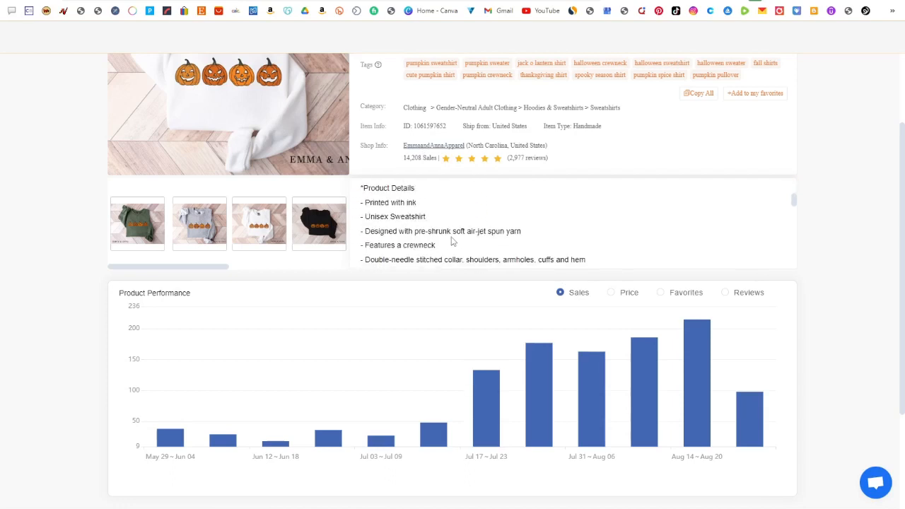
{"action": "mouse_move", "coordinate": [559, 208]}
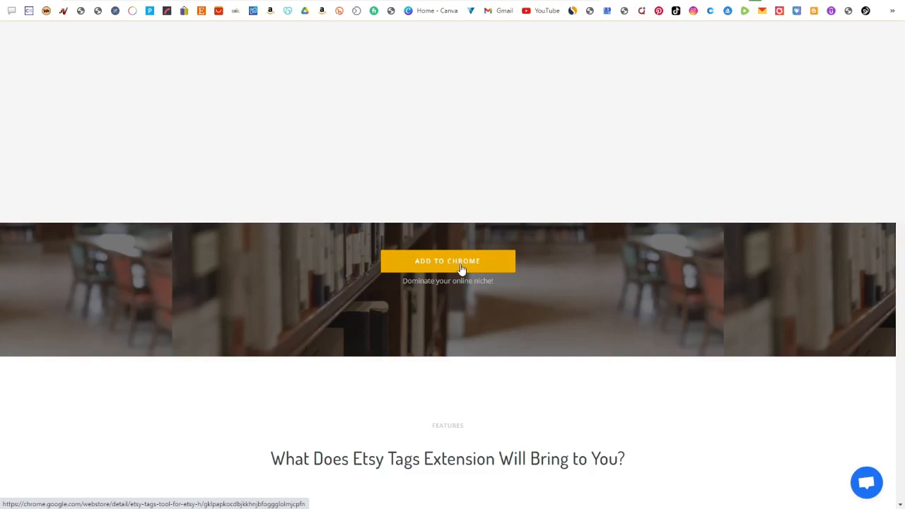
Add the Etsy Tags extension to Chrome
{"action": "left_click", "coordinate": [447, 261]}
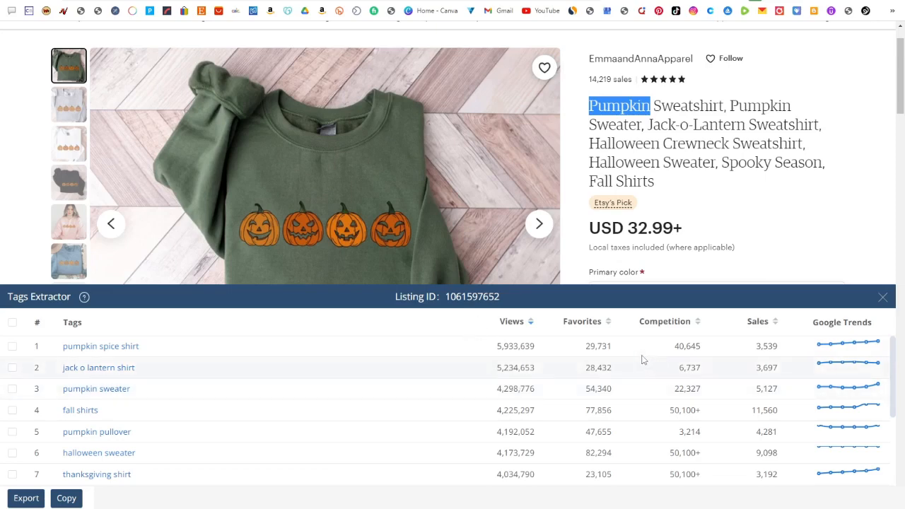
Tick nine extracted tags, from pumpkin spice shirt to halloween crewneck, and copy them
{"action": "scroll", "scroll_direction": "down", "scroll_amount": 3}
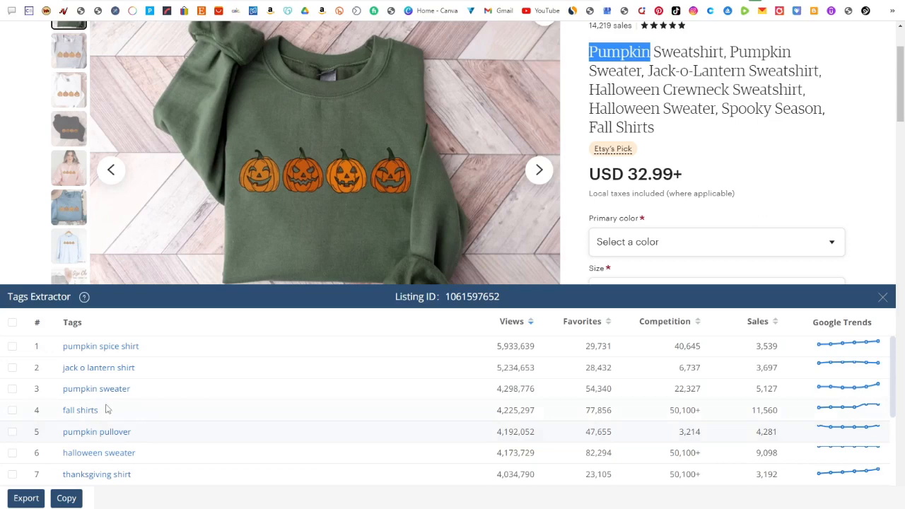
{"action": "left_click", "coordinate": [12, 322]}
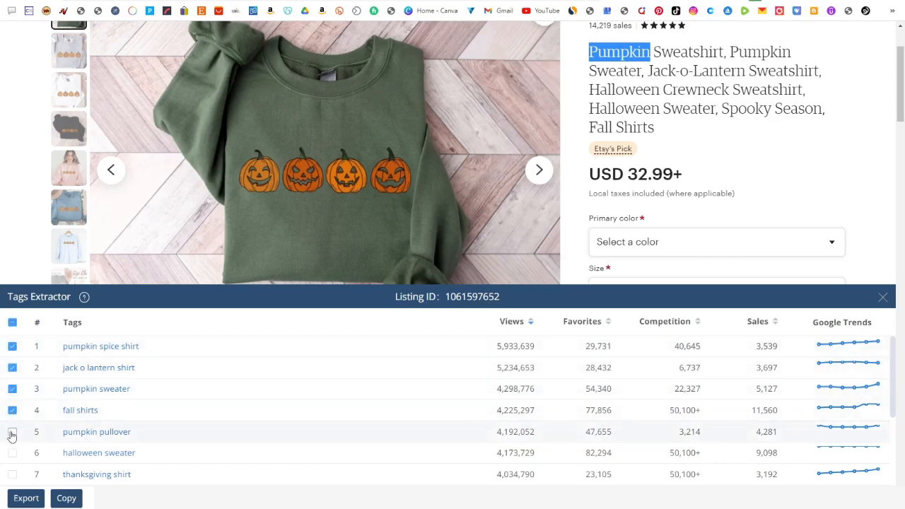
{"action": "scroll", "scroll_direction": "down", "scroll_amount": 3}
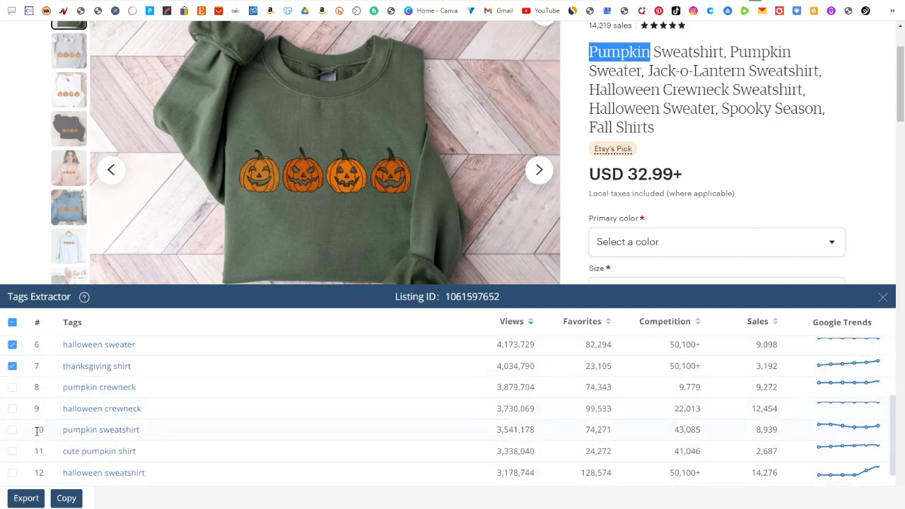
{"action": "left_click", "coordinate": [12, 382]}
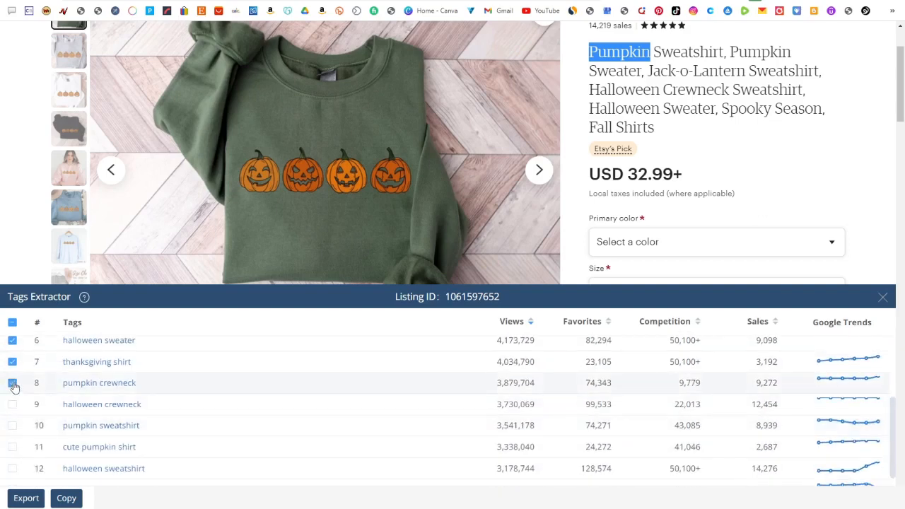
{"action": "left_click", "coordinate": [12, 383]}
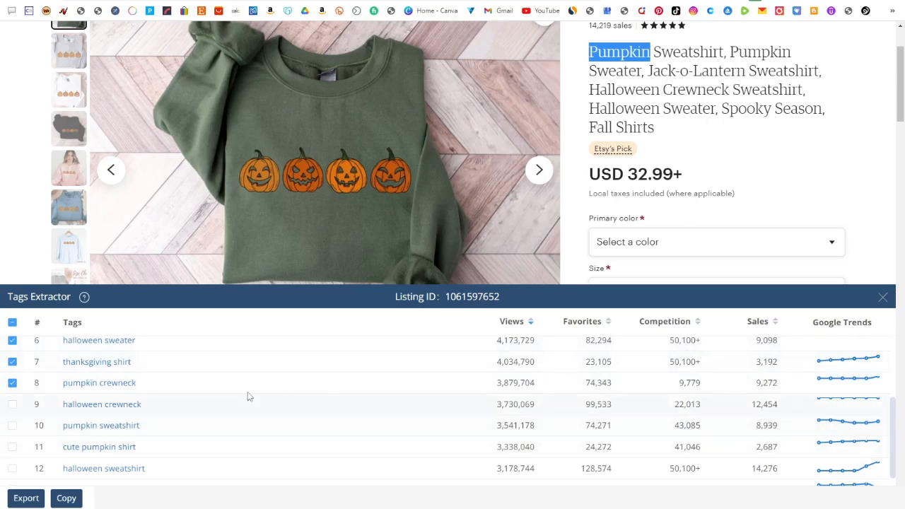
{"action": "left_click", "coordinate": [12, 404]}
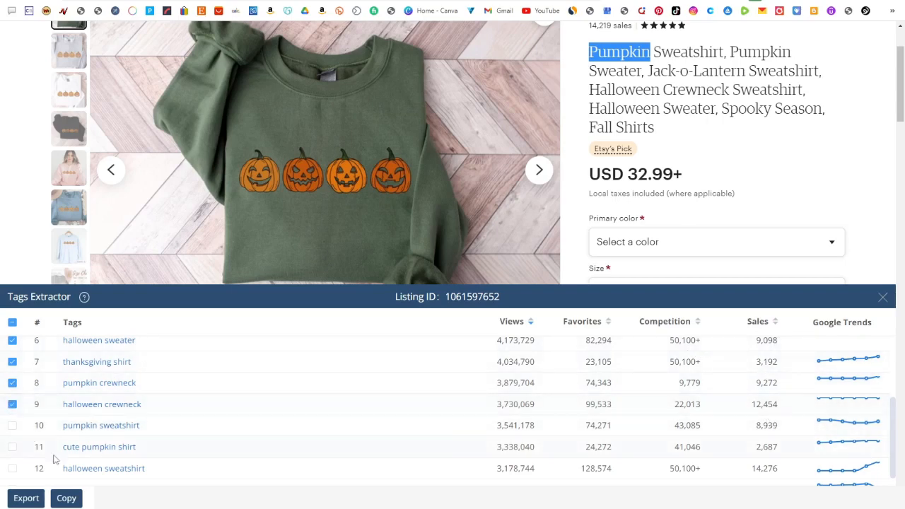
{"action": "left_click", "coordinate": [66, 498]}
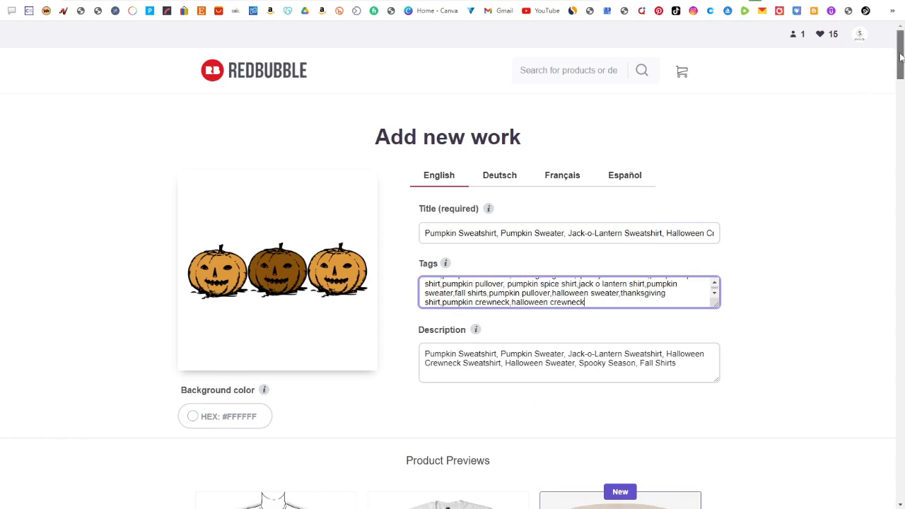
Tick the right-to-sell declaration and save the pumpkin work to the Redbubble shop
{"action": "scroll", "scroll_direction": "down", "scroll_amount": 3}
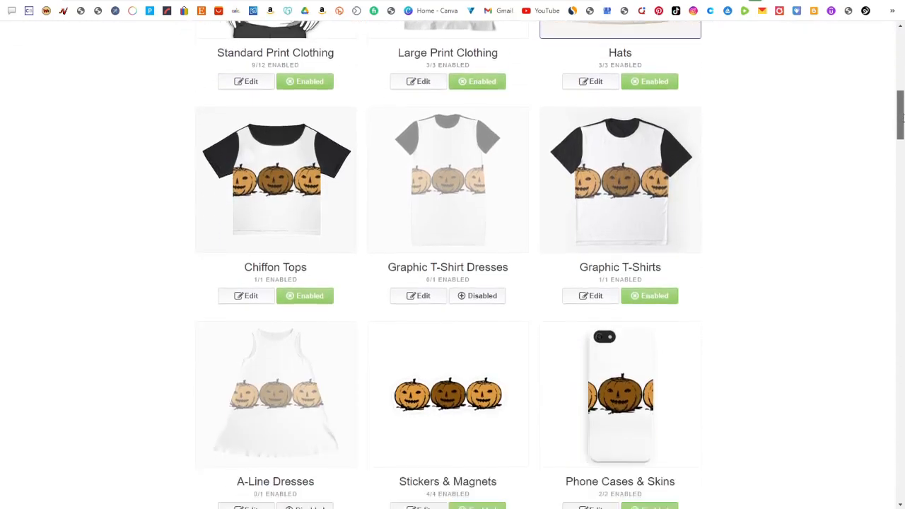
{"action": "scroll", "scroll_direction": "down", "scroll_amount": 3}
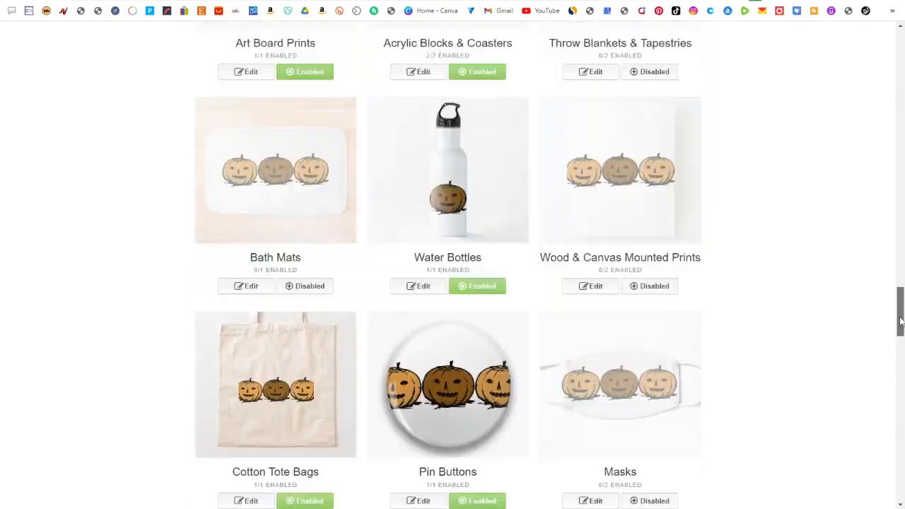
{"action": "scroll", "scroll_direction": "down", "scroll_amount": 3}
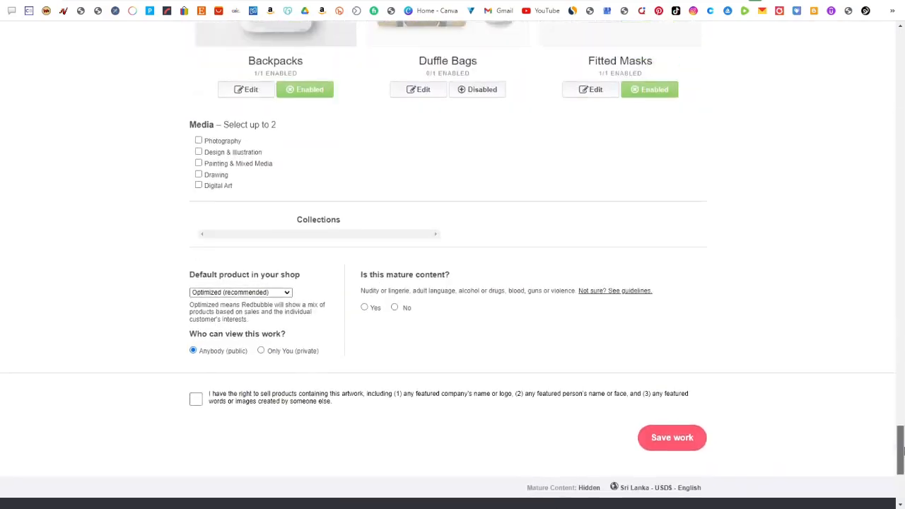
{"action": "scroll", "scroll_direction": "down", "scroll_amount": 3}
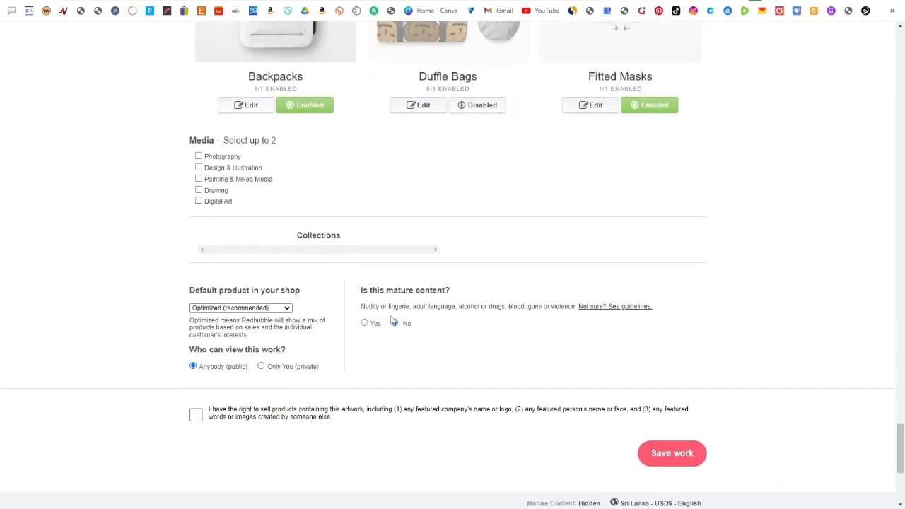
{"action": "left_click", "coordinate": [196, 415]}
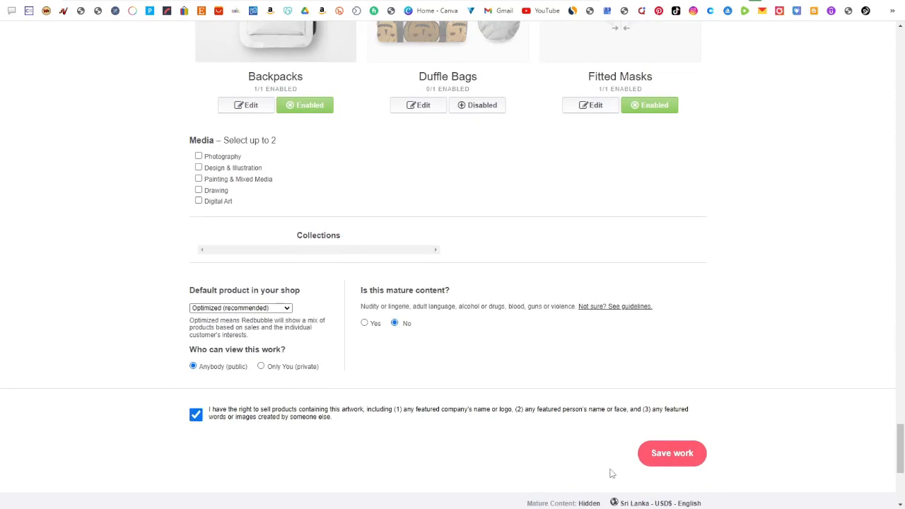
{"action": "left_click", "coordinate": [671, 453]}
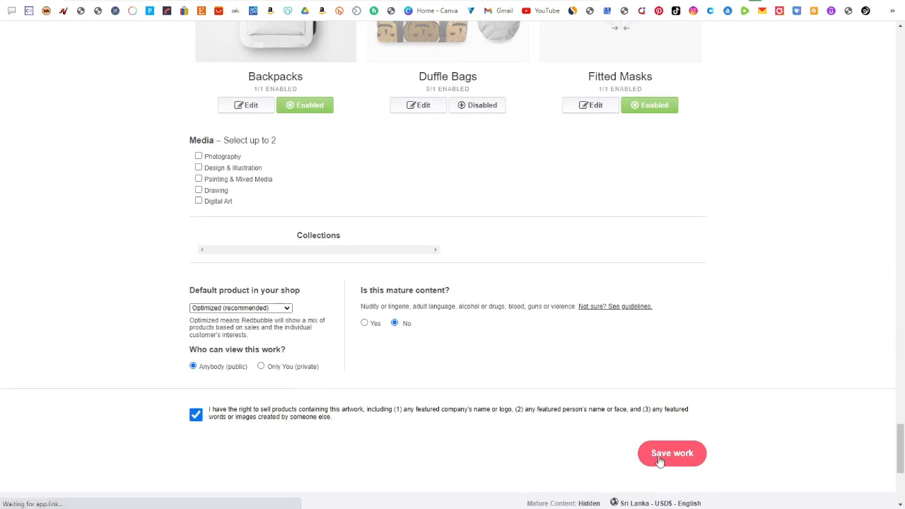
{"action": "left_click", "coordinate": [672, 453]}
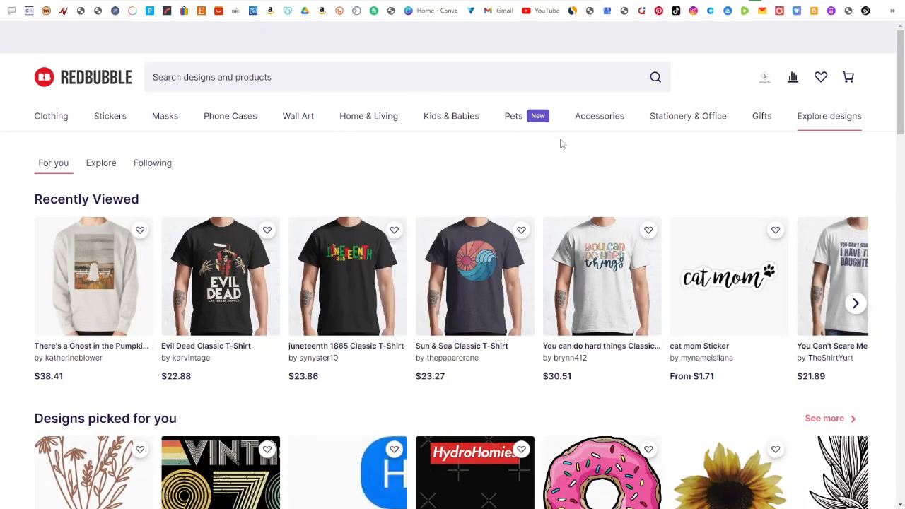
{"action": "mouse_move", "coordinate": [550, 152]}
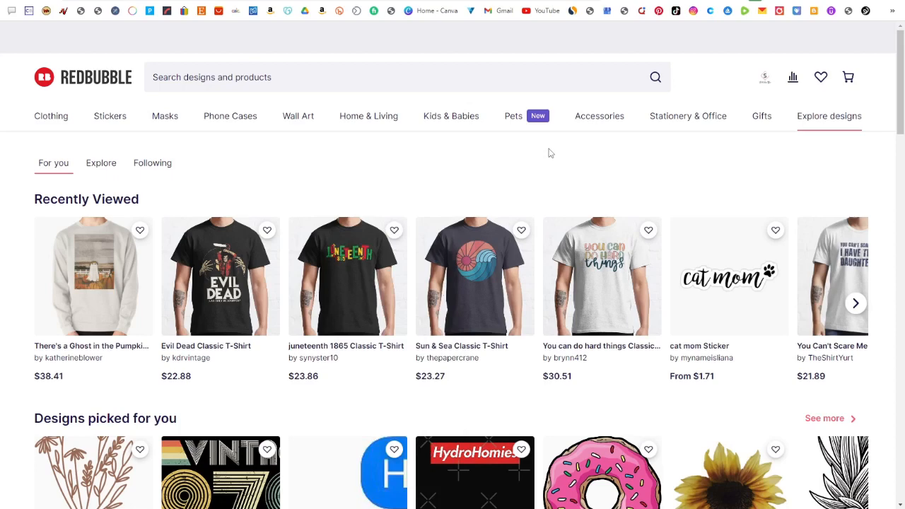
{"action": "mouse_move", "coordinate": [571, 137]}
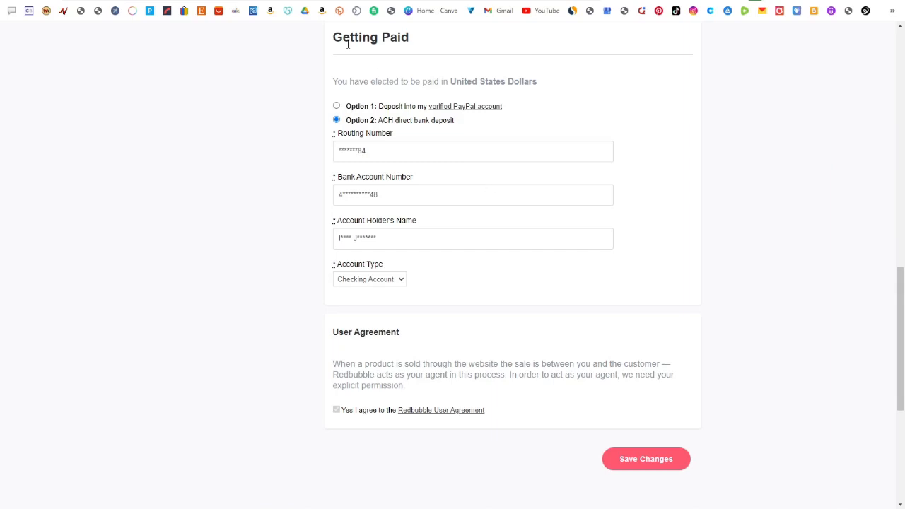
{"action": "mouse_move", "coordinate": [439, 129]}
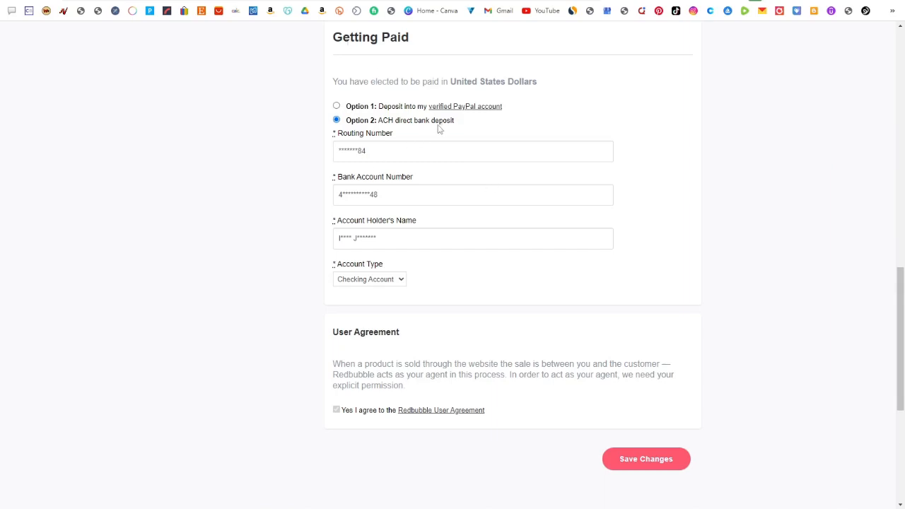
{"action": "mouse_move", "coordinate": [415, 158]}
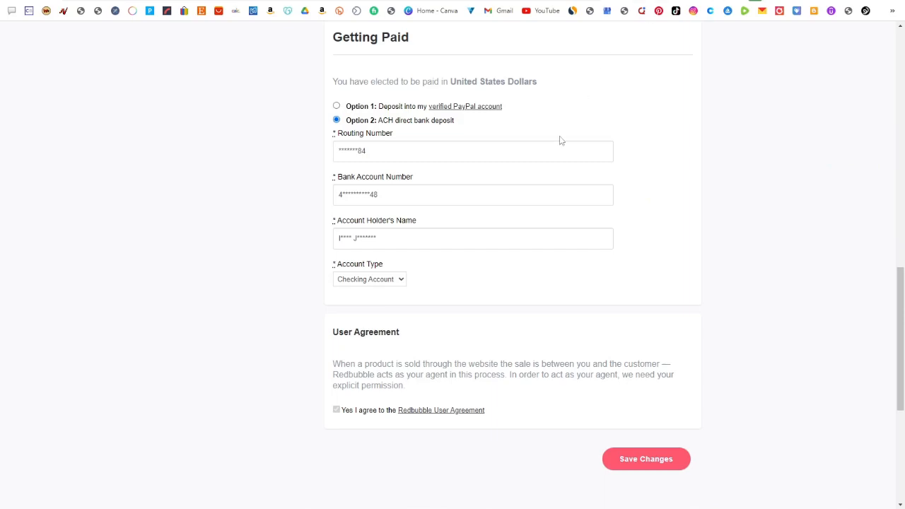
{"action": "mouse_move", "coordinate": [639, 208]}
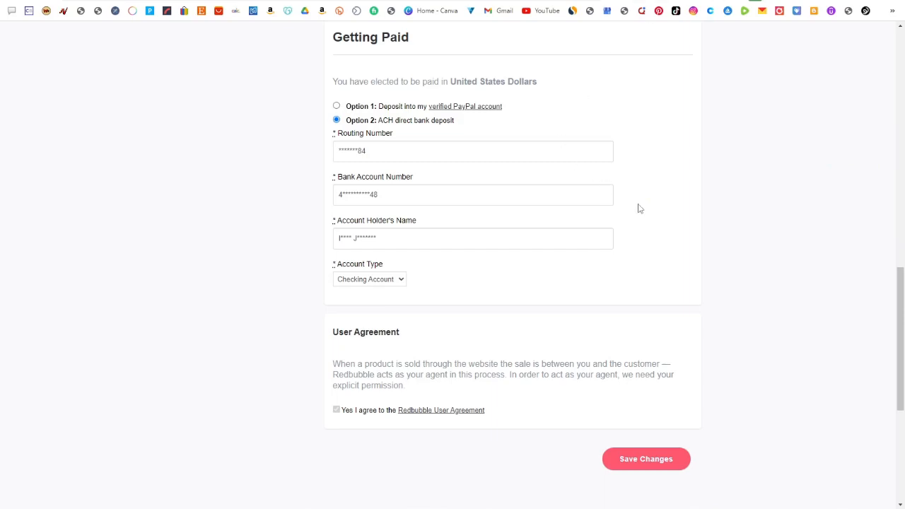
{"action": "mouse_move", "coordinate": [634, 207]}
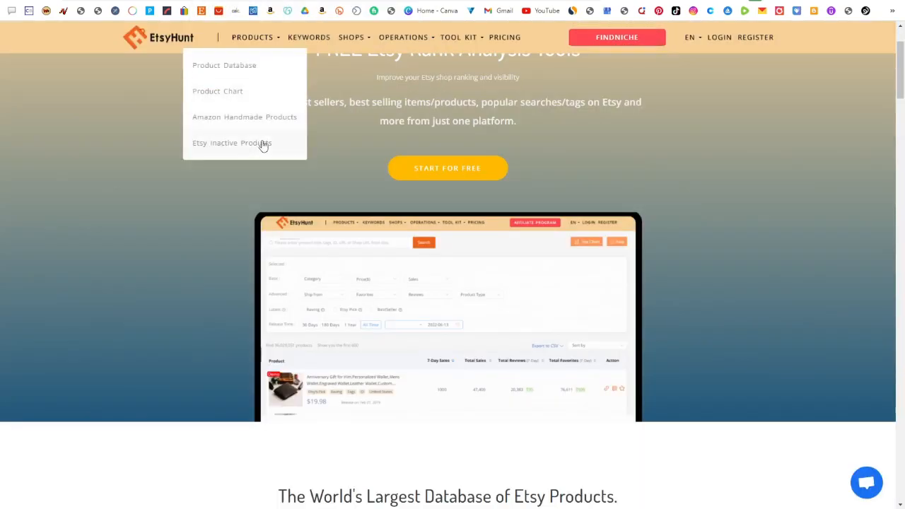
{"action": "mouse_move", "coordinate": [114, 179]}
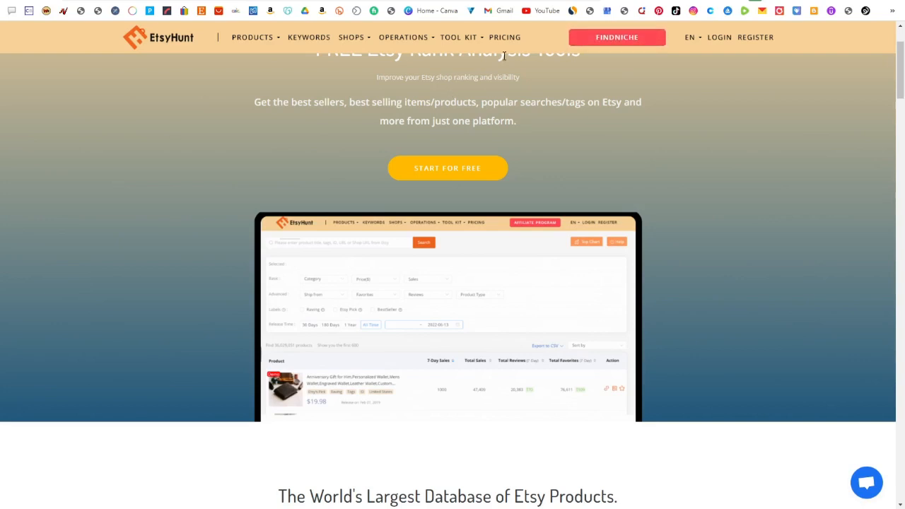
Open EtsyHunt pricing and review Free, Basic ($3.99) and Pro ($19.99) plan limits
{"action": "left_click", "coordinate": [505, 37]}
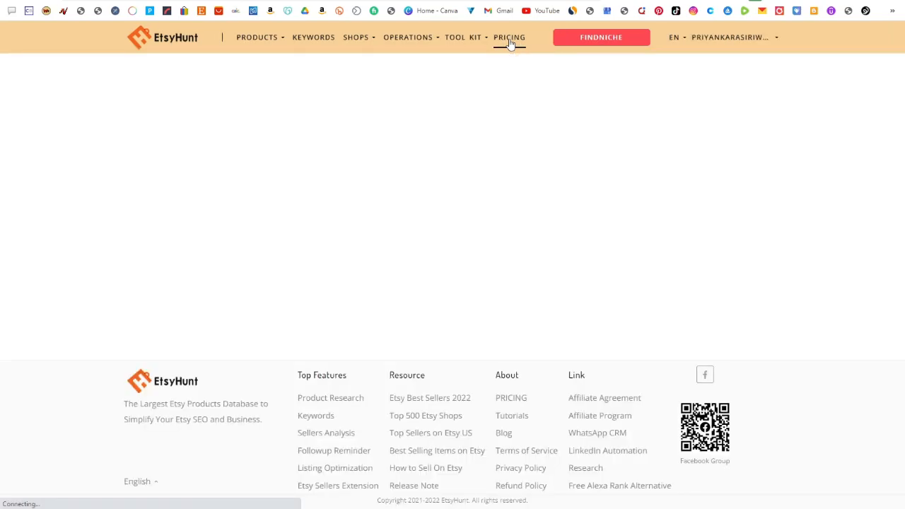
{"action": "left_click", "coordinate": [509, 36]}
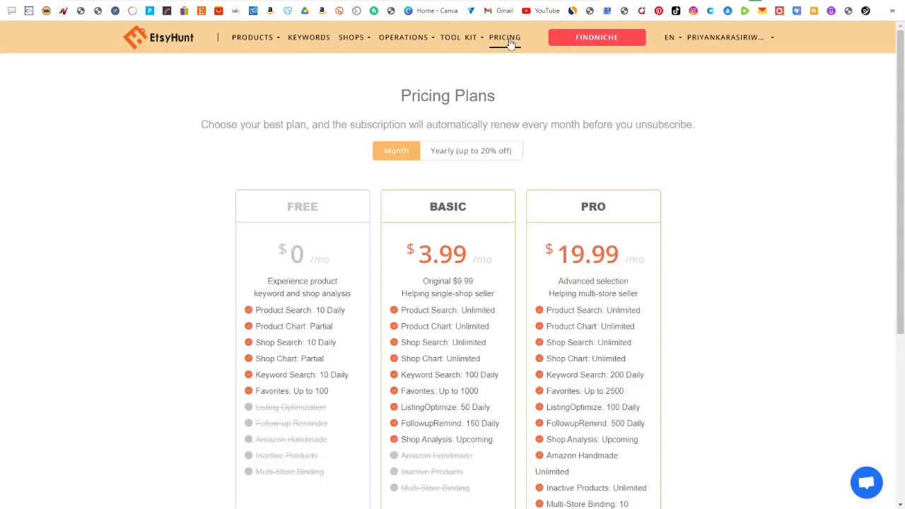
{"action": "scroll", "scroll_direction": "down", "scroll_amount": 3}
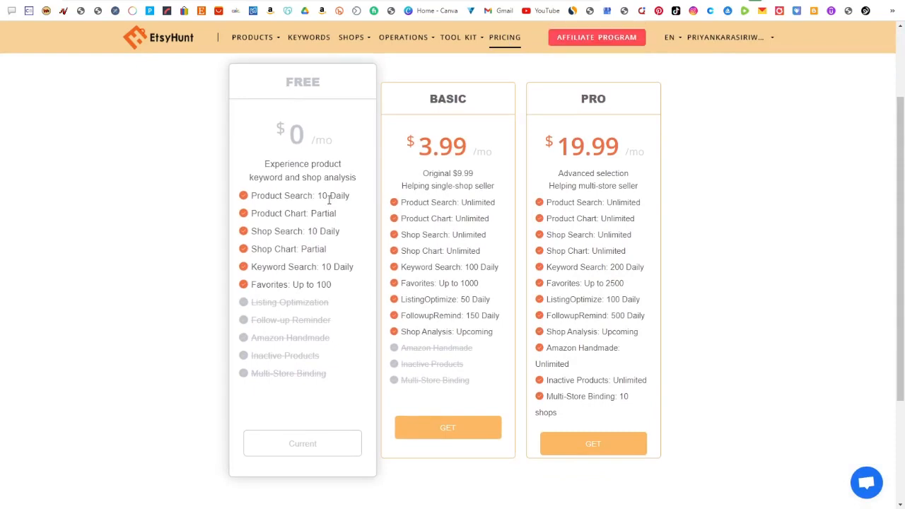
{"action": "double_click", "coordinate": [332, 196]}
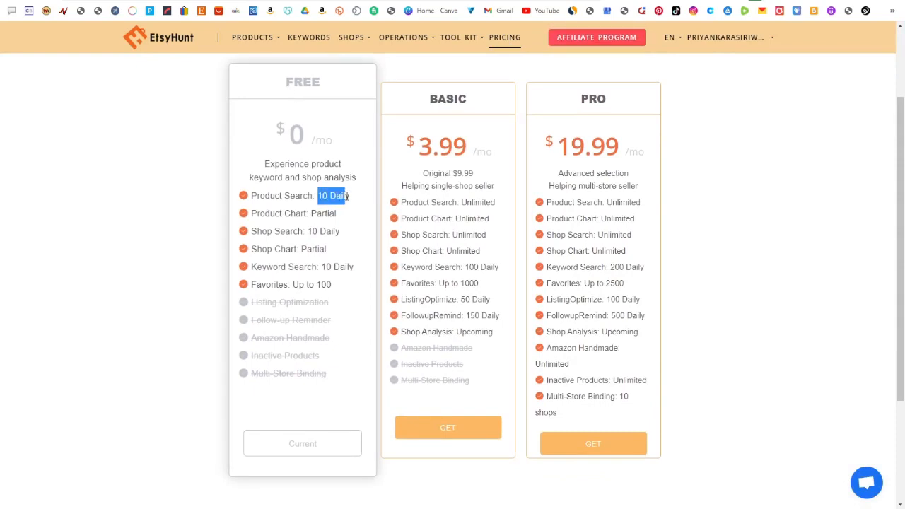
{"action": "mouse_move", "coordinate": [355, 246]}
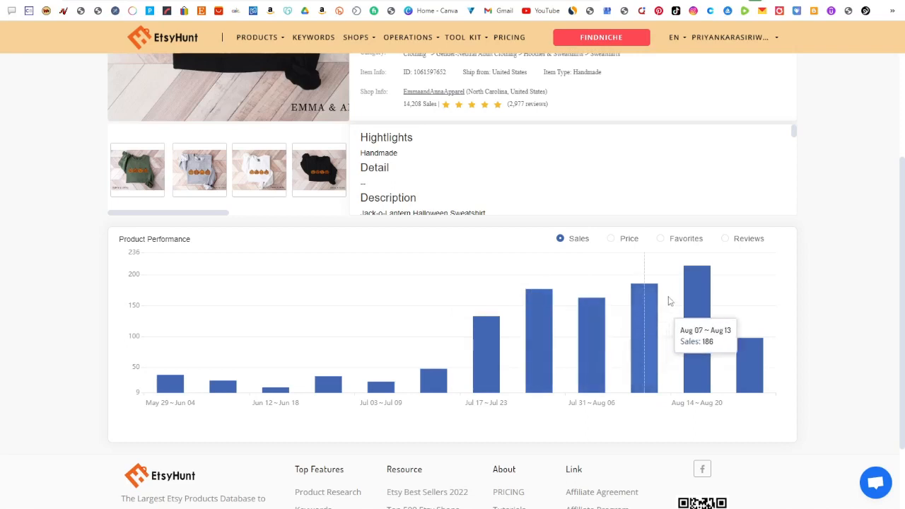
{"action": "mouse_move", "coordinate": [657, 282]}
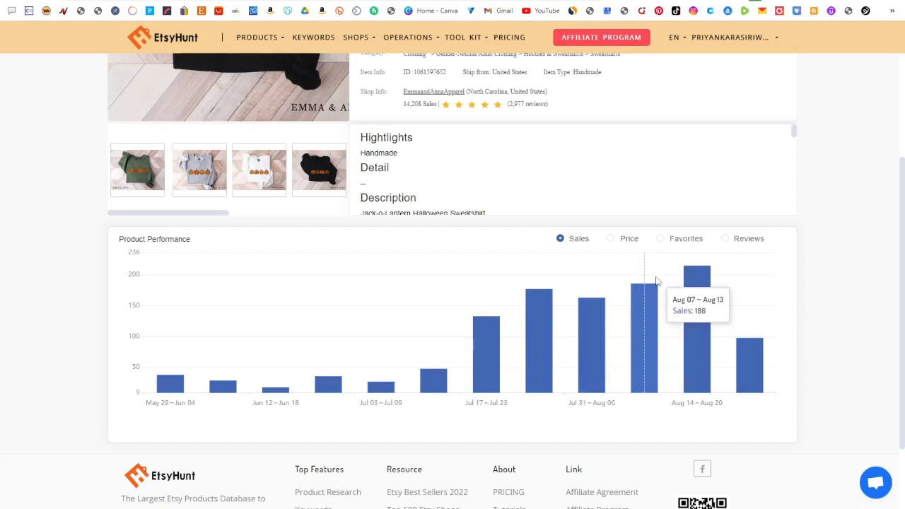
{"action": "mouse_move", "coordinate": [657, 282]}
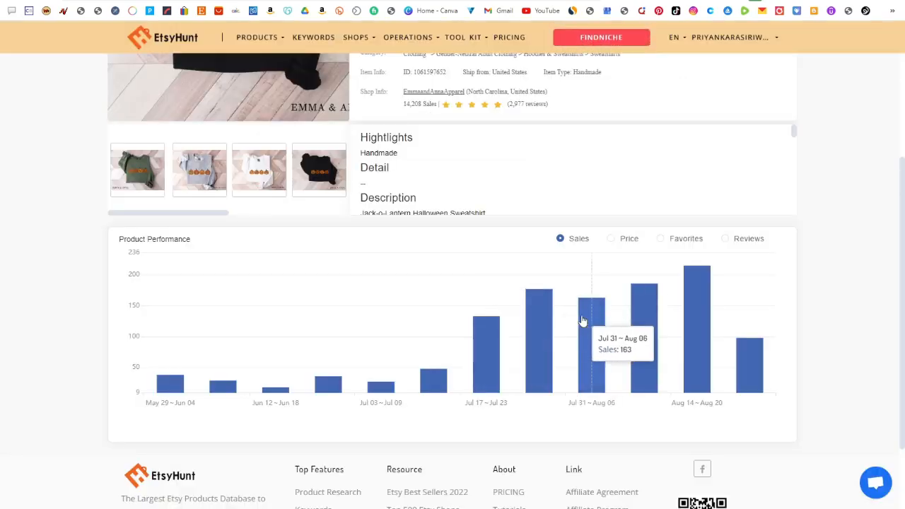
{"action": "mouse_move", "coordinate": [592, 318]}
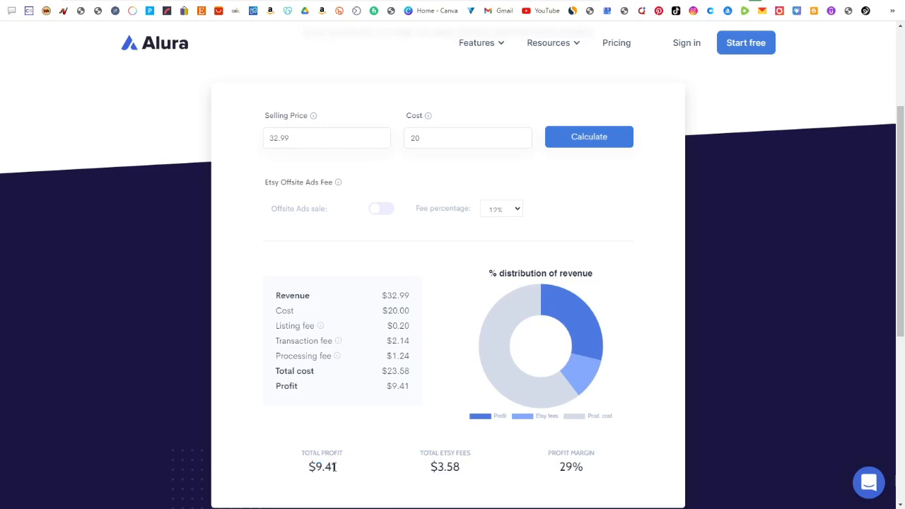
Highlight the $9.41 total profit in Alura's Etsy profit calculator
{"action": "double_click", "coordinate": [322, 467]}
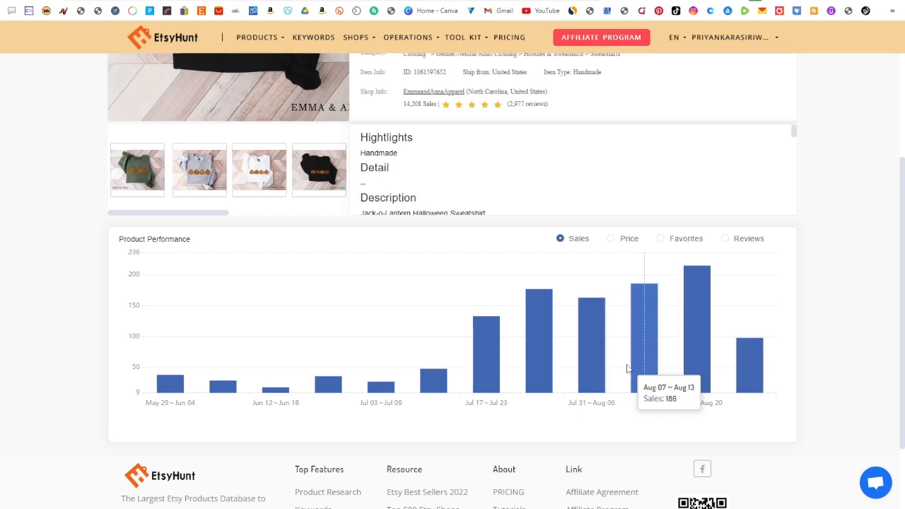
{"action": "mouse_move", "coordinate": [538, 297]}
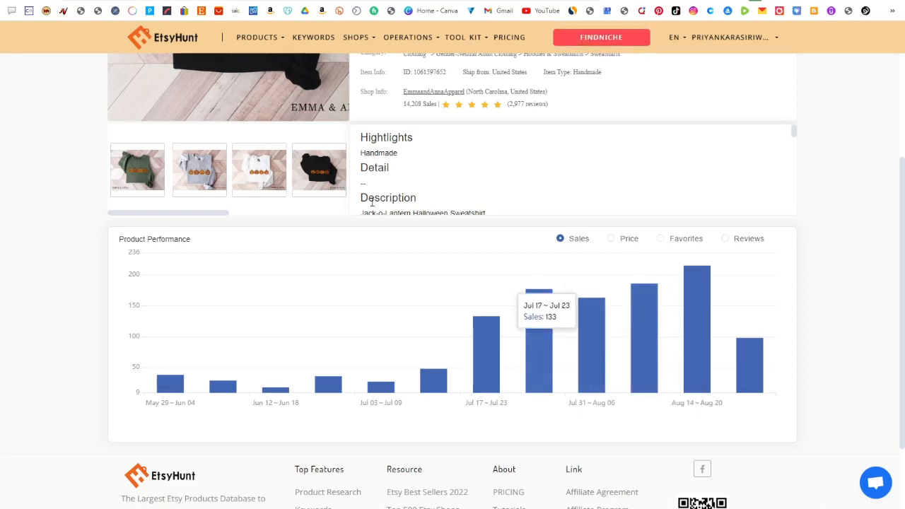
Switch to the SL Online Bro Academy YouTube channel tab
{"action": "left_click", "coordinate": [540, 10]}
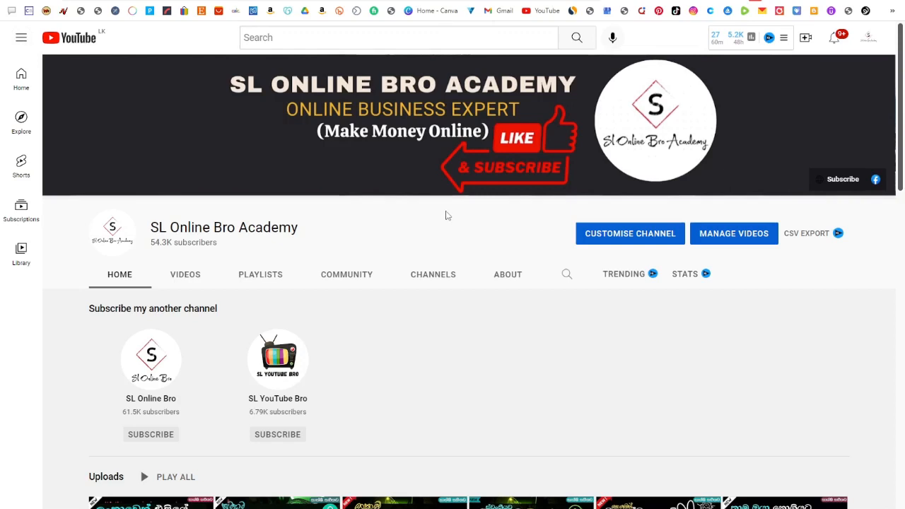
{"action": "mouse_move", "coordinate": [486, 334]}
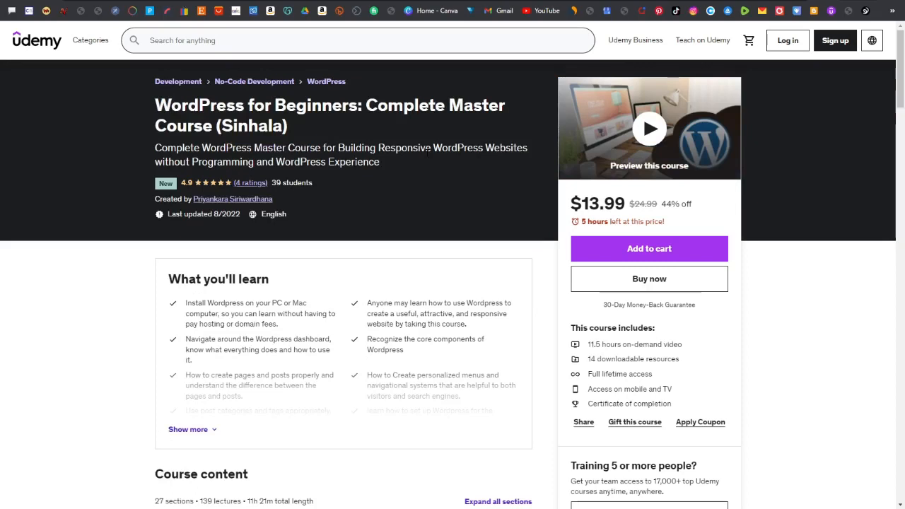
{"action": "mouse_move", "coordinate": [440, 161]}
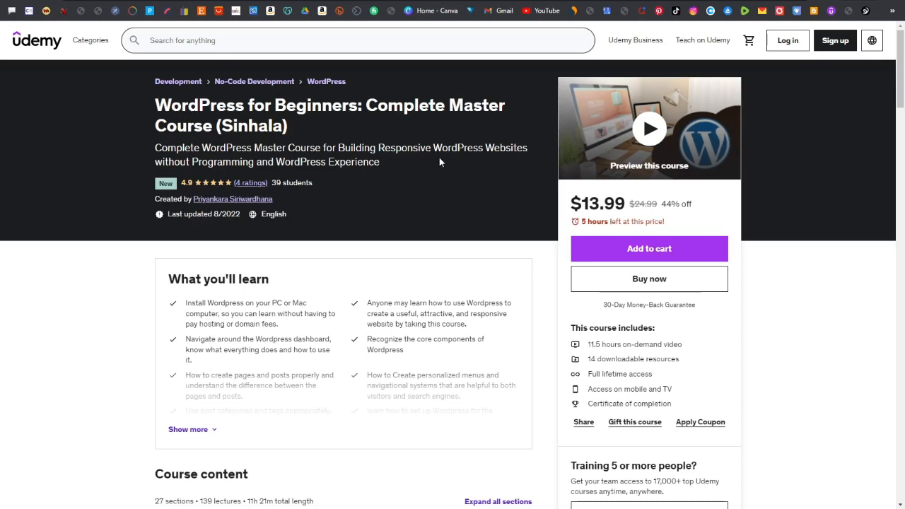